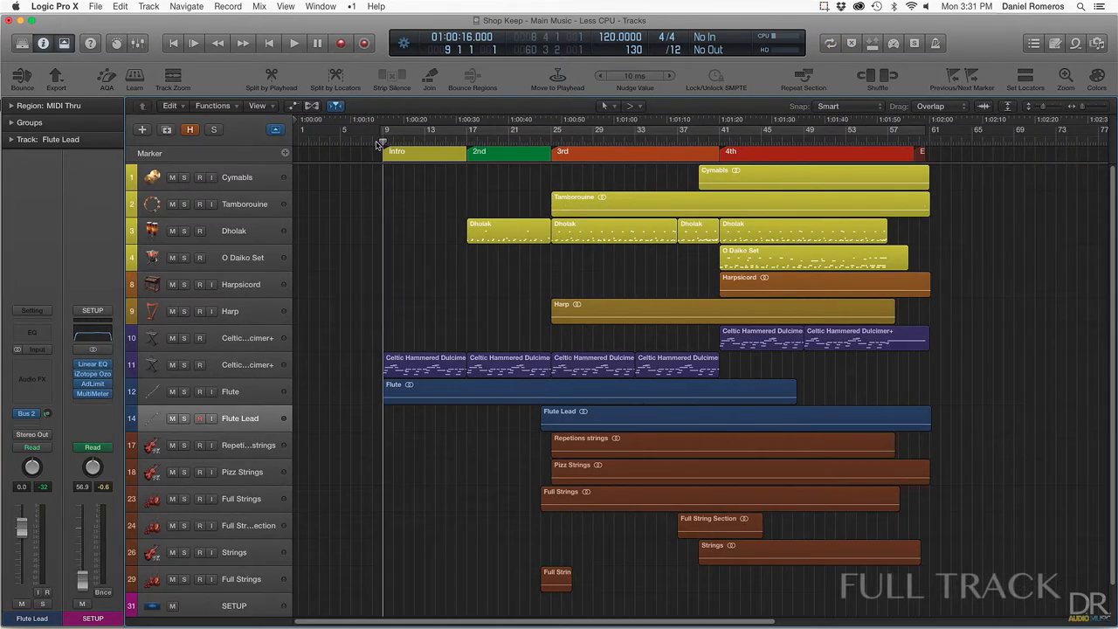
Play the Shop Keep arrangement from the Intro marker and set a cycle range over the song.
{"action": "left_click", "coordinate": [293, 42]}
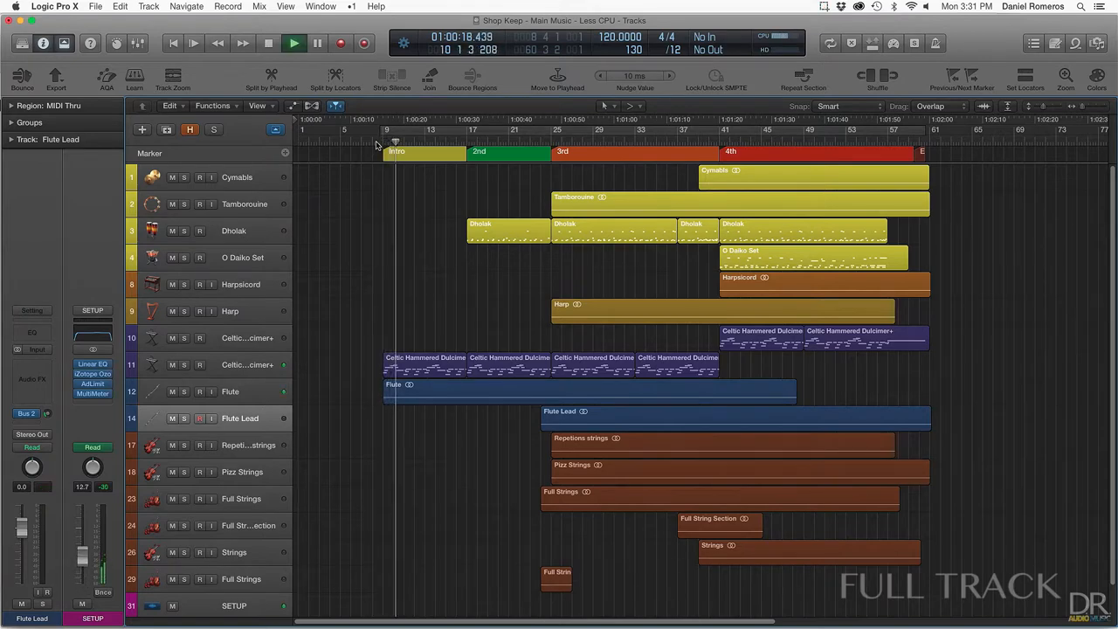
{"action": "left_click", "coordinate": [293, 42]}
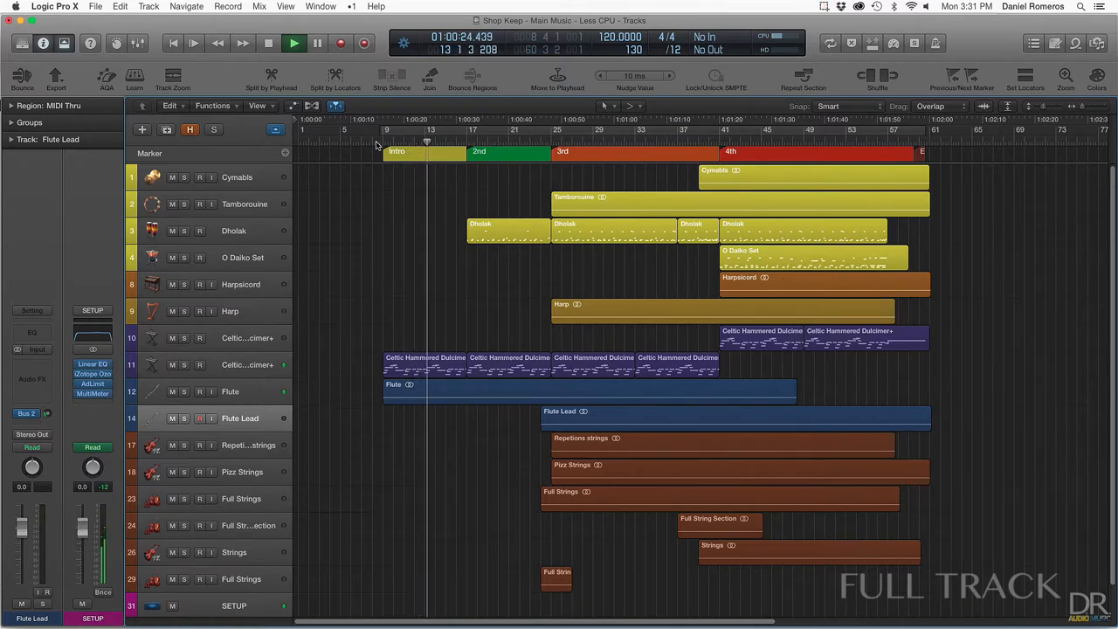
{"action": "left_click", "coordinate": [437, 145]}
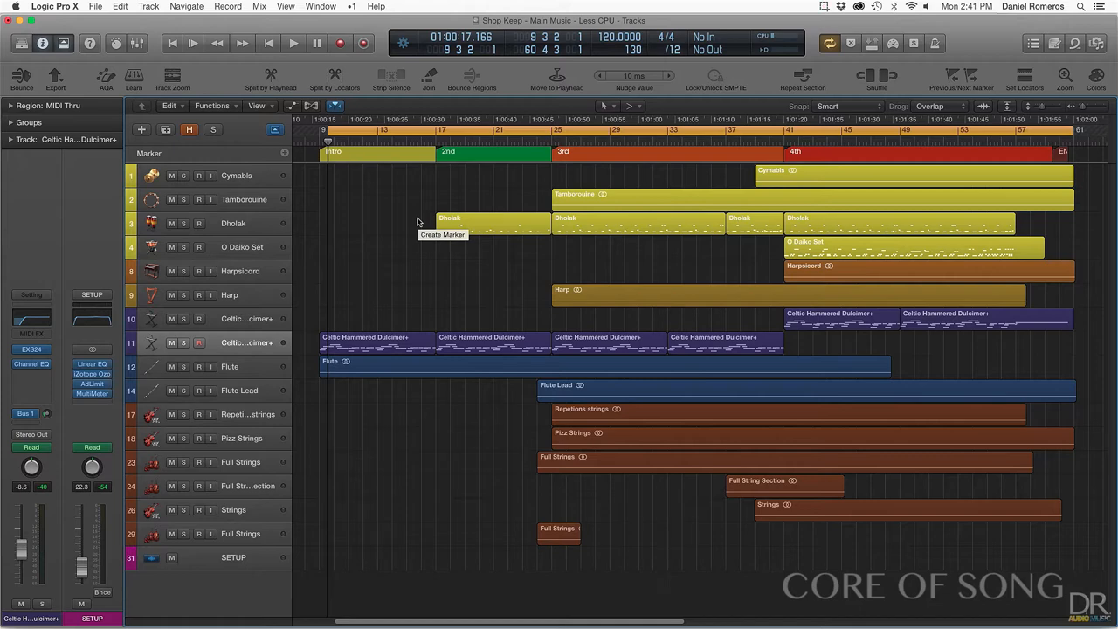
{"action": "mouse_move", "coordinate": [32, 360]}
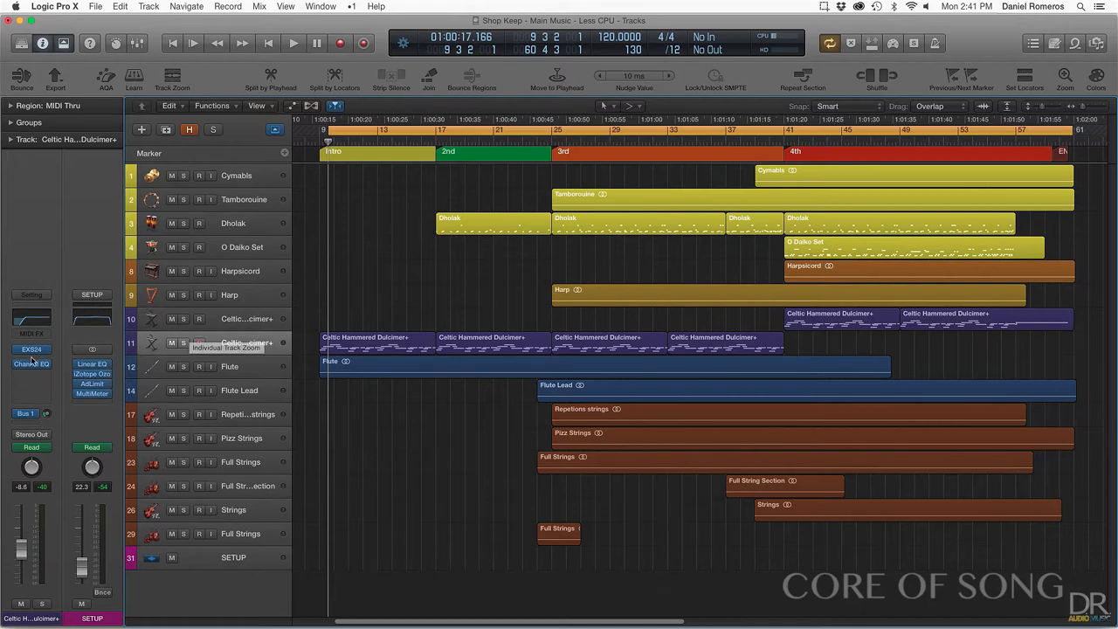
Select the Celtic Hammered Dulcimer track and play back its part in the Piano Roll.
{"action": "left_click", "coordinate": [31, 350]}
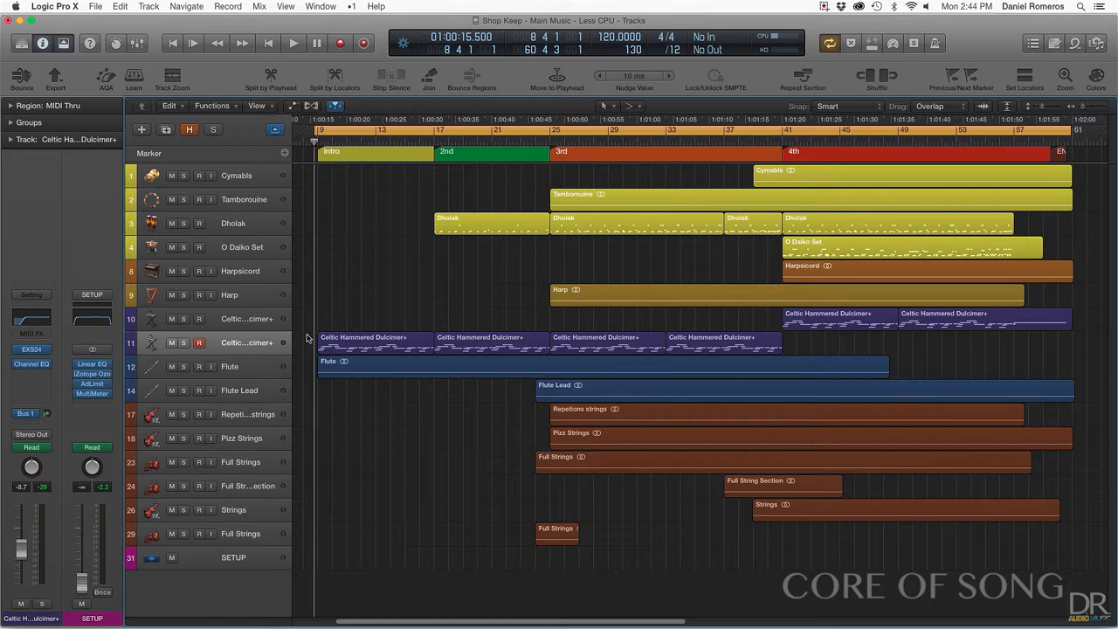
{"action": "mouse_move", "coordinate": [217, 350]}
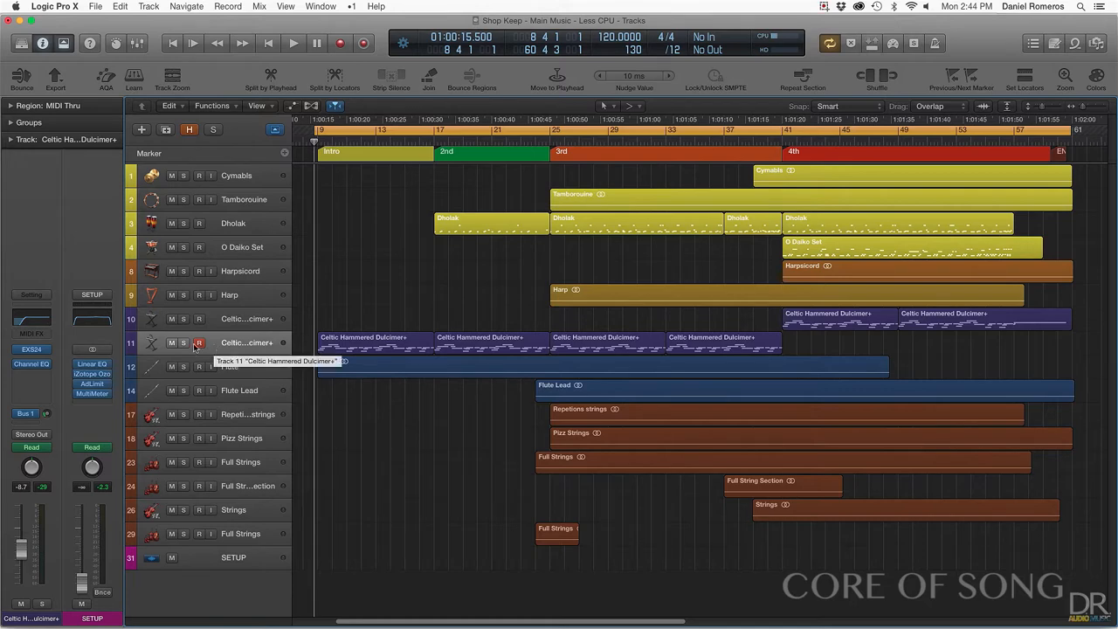
{"action": "left_click", "coordinate": [293, 42]}
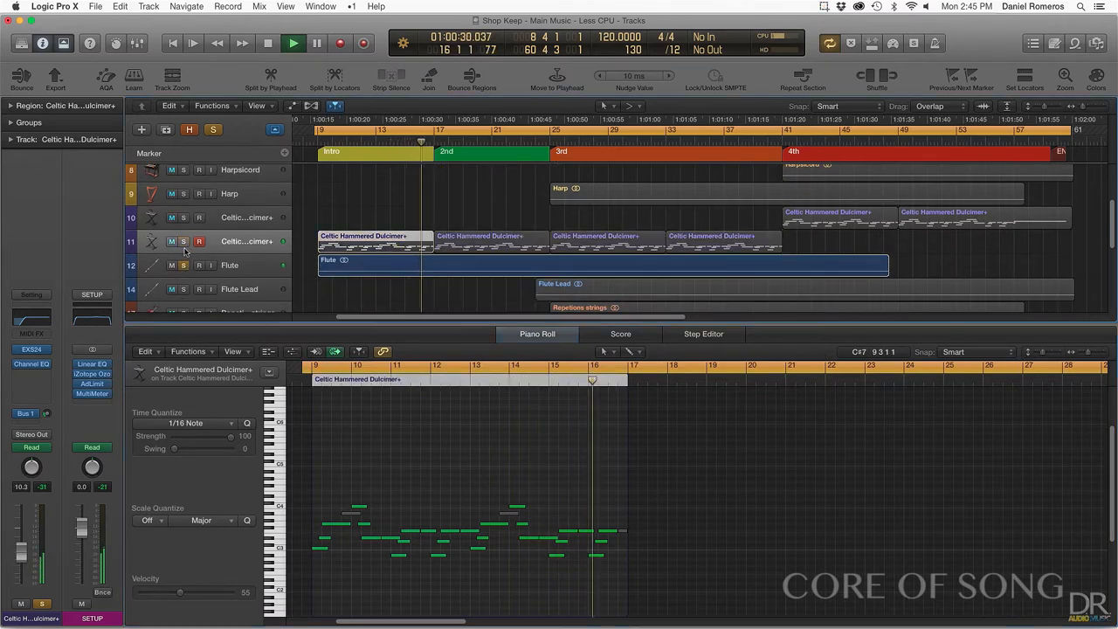
{"action": "left_click", "coordinate": [293, 42]}
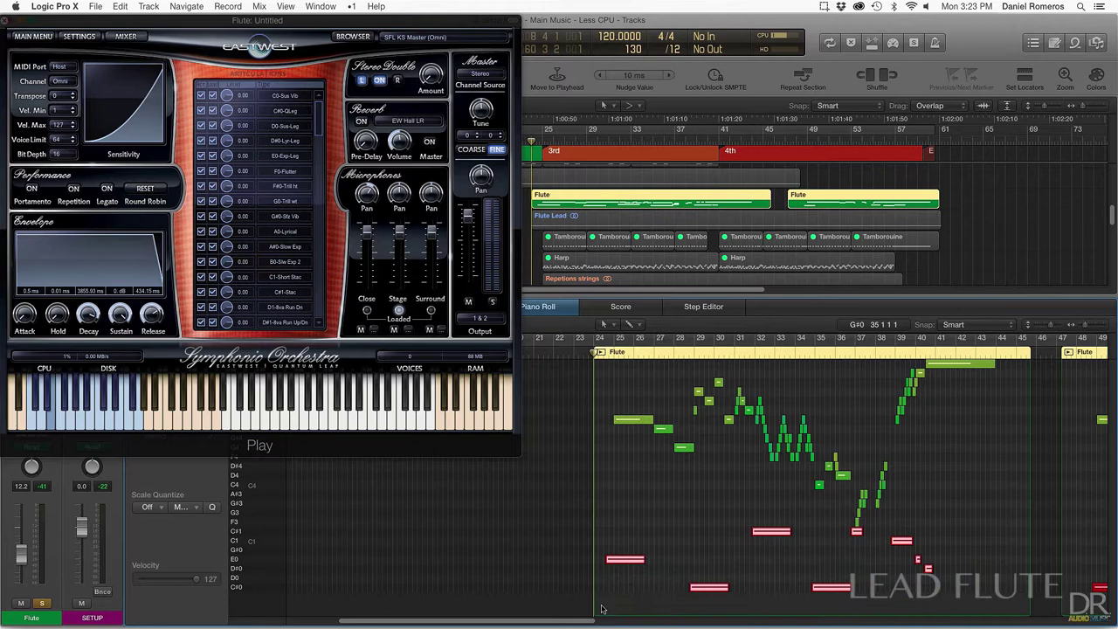
{"action": "mouse_move", "coordinate": [852, 493]}
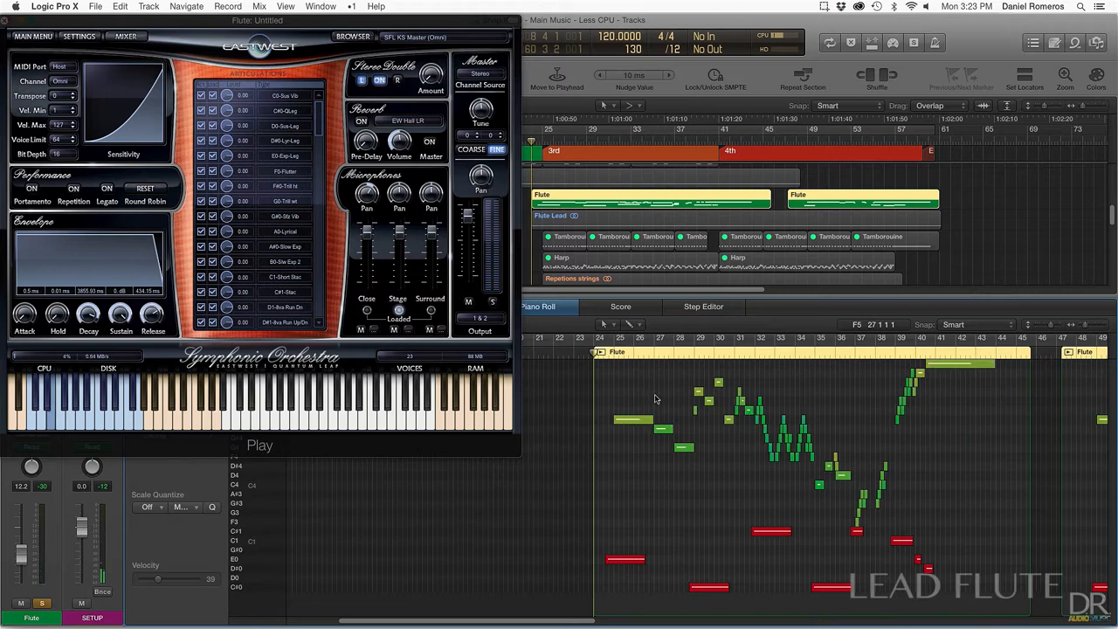
{"action": "mouse_move", "coordinate": [655, 398]}
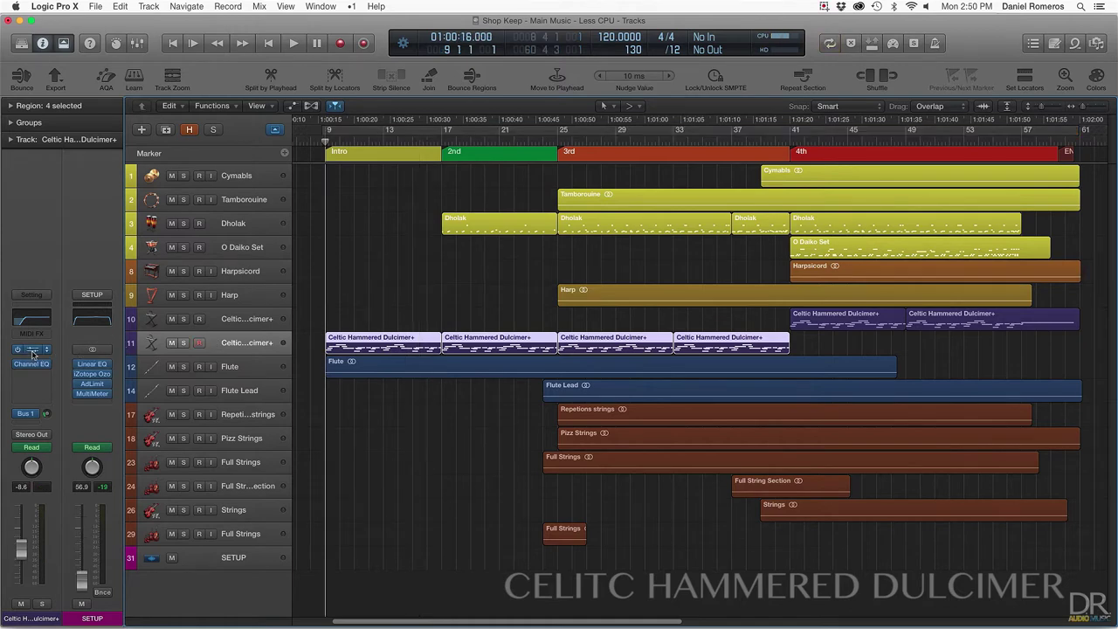
Show the dulcimer's EXS24 volume automation lane, audition it, then select the other dulcimer track.
{"action": "left_click", "coordinate": [31, 349]}
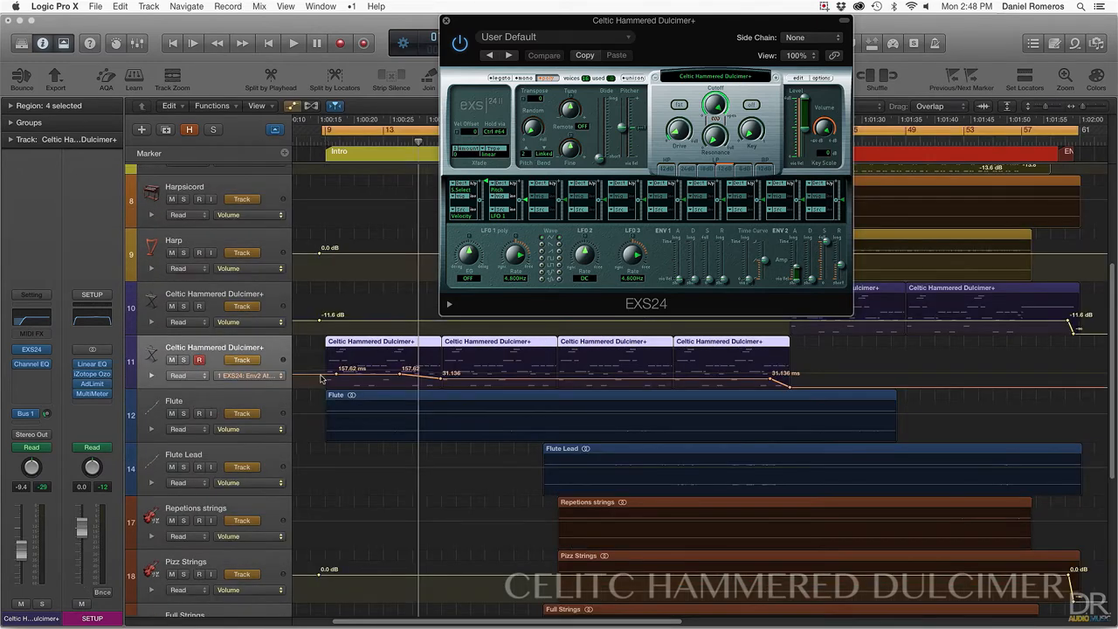
{"action": "left_click", "coordinate": [248, 374]}
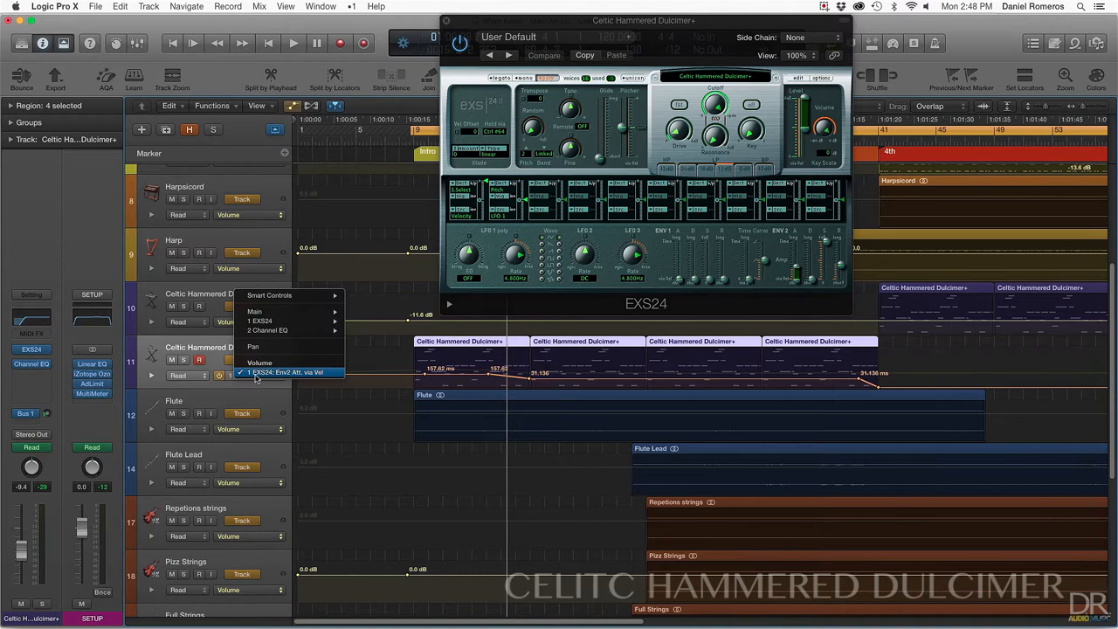
{"action": "mouse_move", "coordinate": [290, 377]}
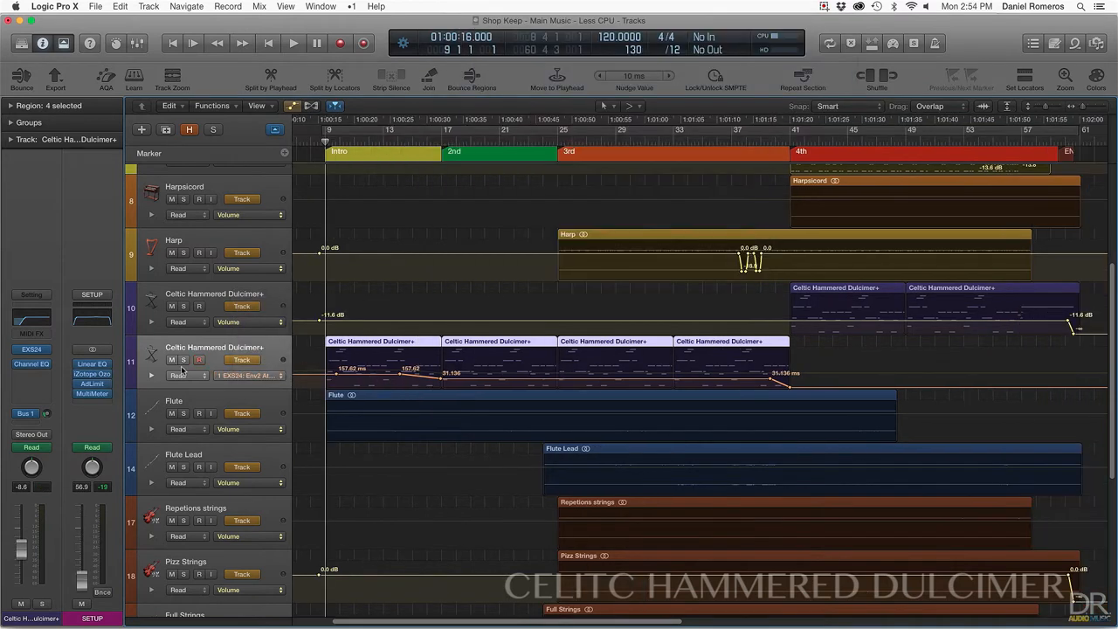
{"action": "mouse_move", "coordinate": [183, 360]}
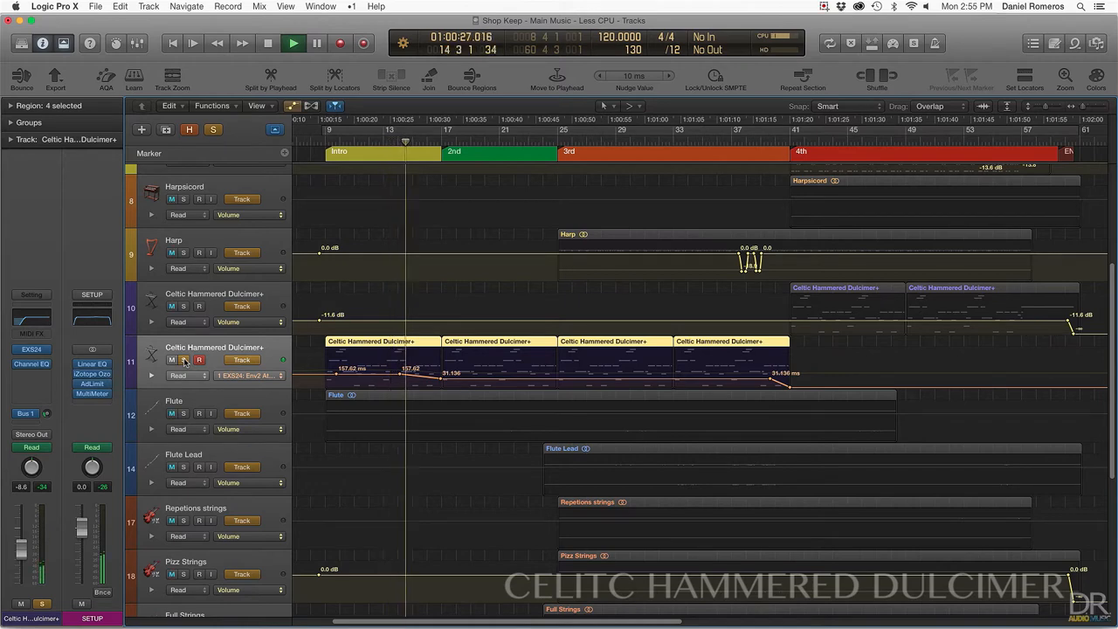
{"action": "left_click", "coordinate": [294, 42]}
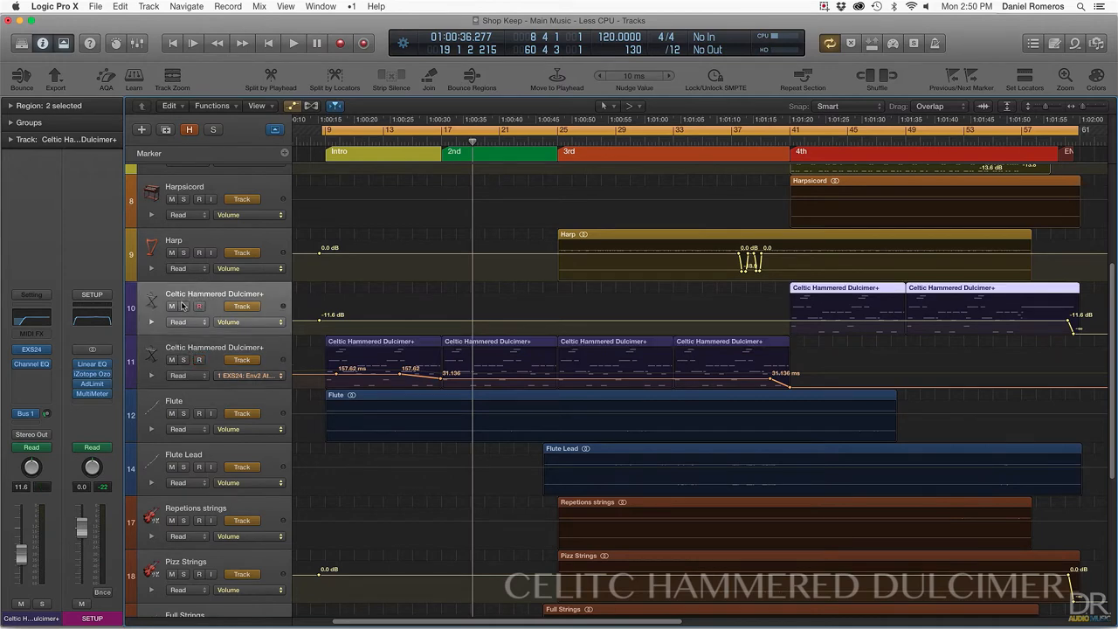
{"action": "left_click", "coordinate": [32, 350]}
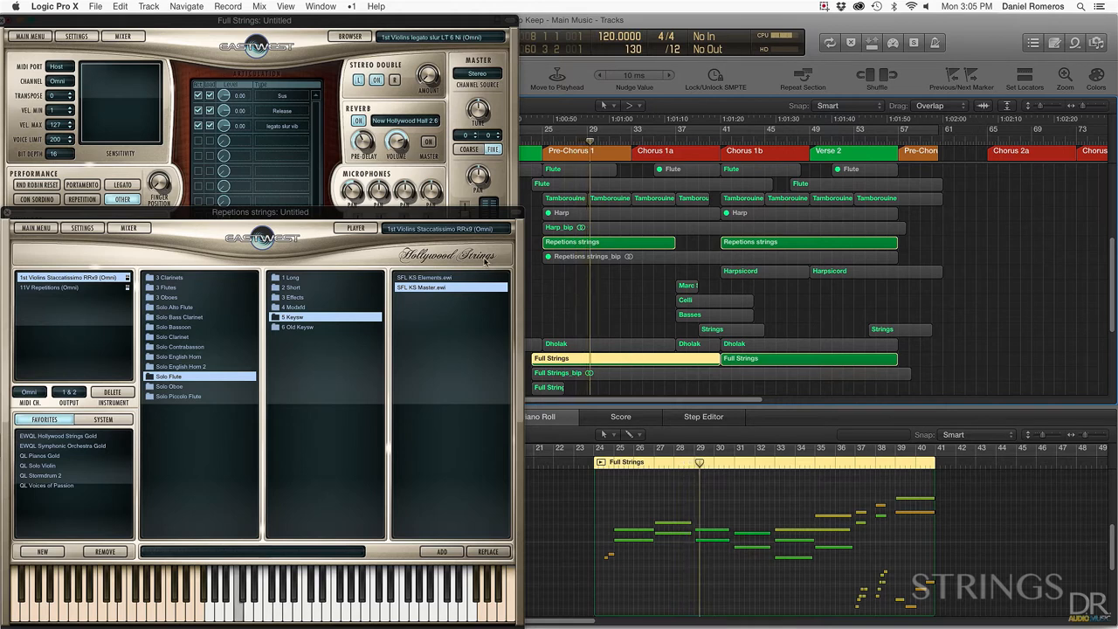
Load a Hollywood Strings articulation patch before returning to the Shop Keep arrangement.
{"action": "left_click", "coordinate": [608, 241]}
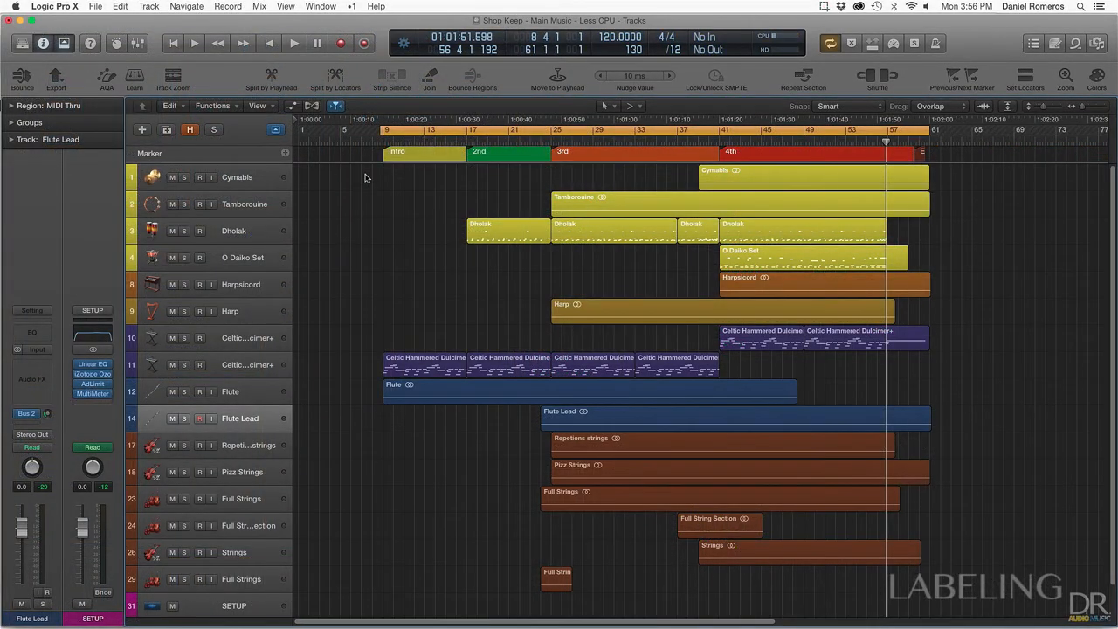
Marquee-select regions, then pick the O Dako Set, Tambourine and string section tracks in turn.
{"action": "left_click_drag", "start_coordinate": [365, 178], "coordinate": [959, 269]}
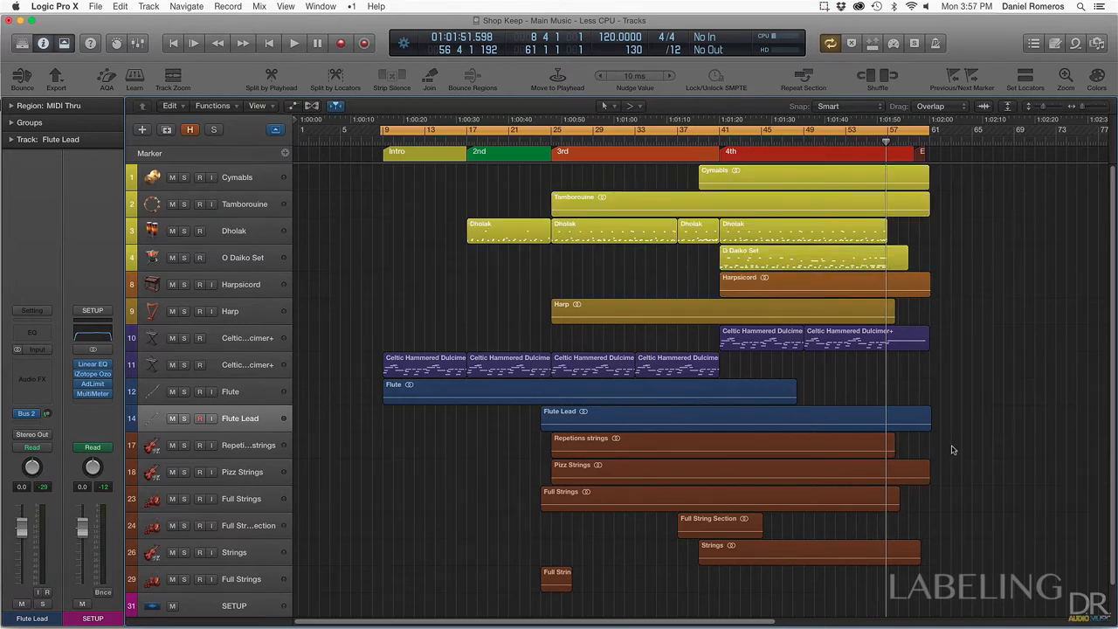
{"action": "mouse_move", "coordinate": [952, 454]}
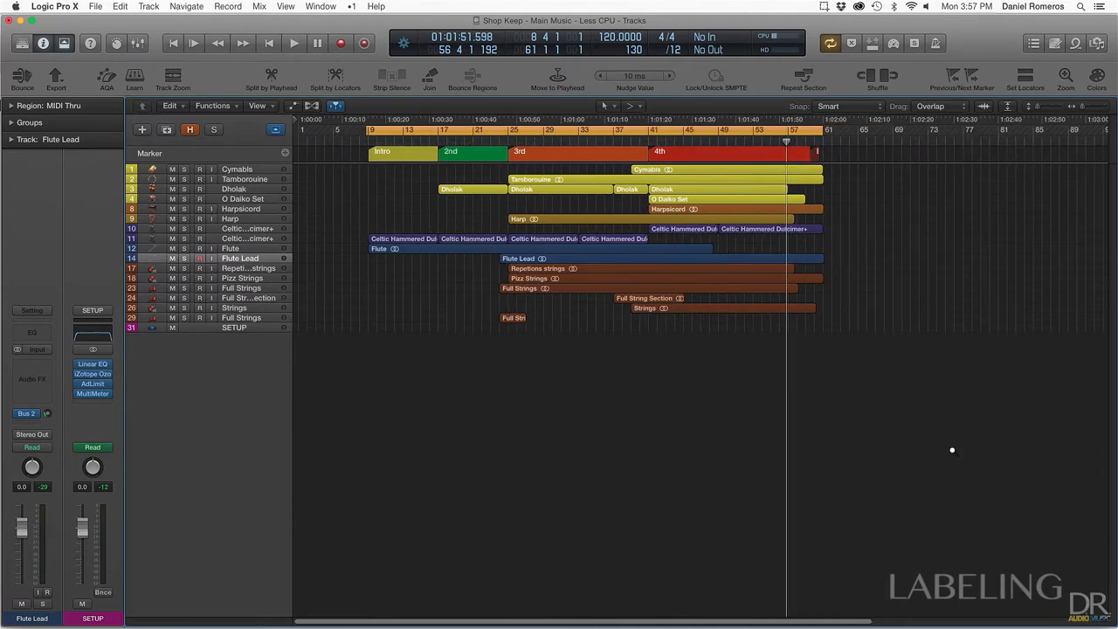
{"action": "mouse_move", "coordinate": [870, 409]}
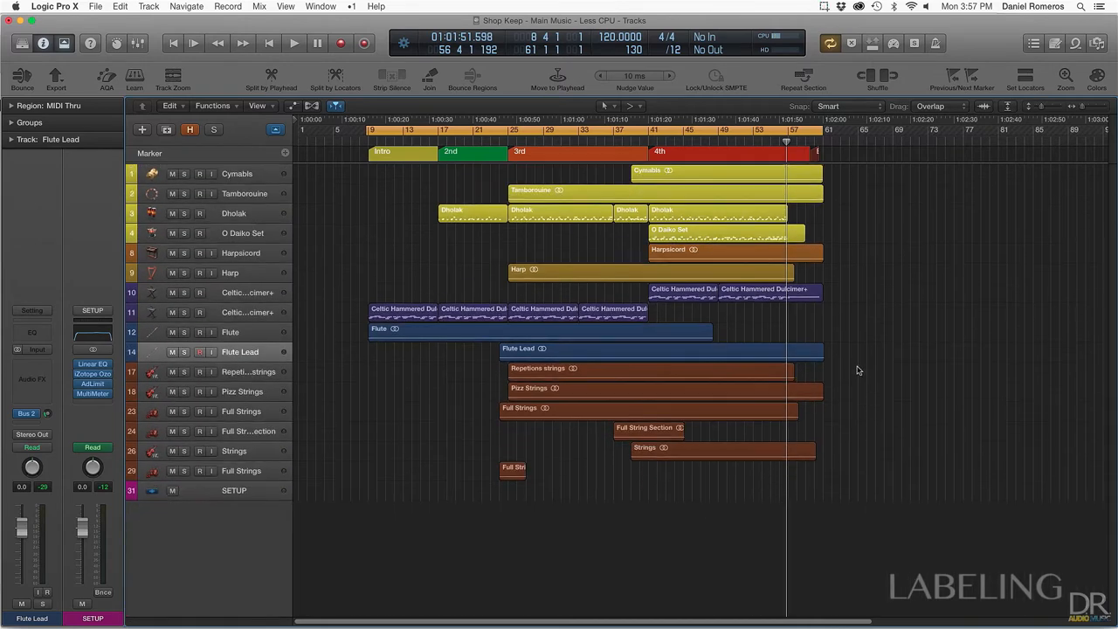
{"action": "left_click", "coordinate": [727, 229]}
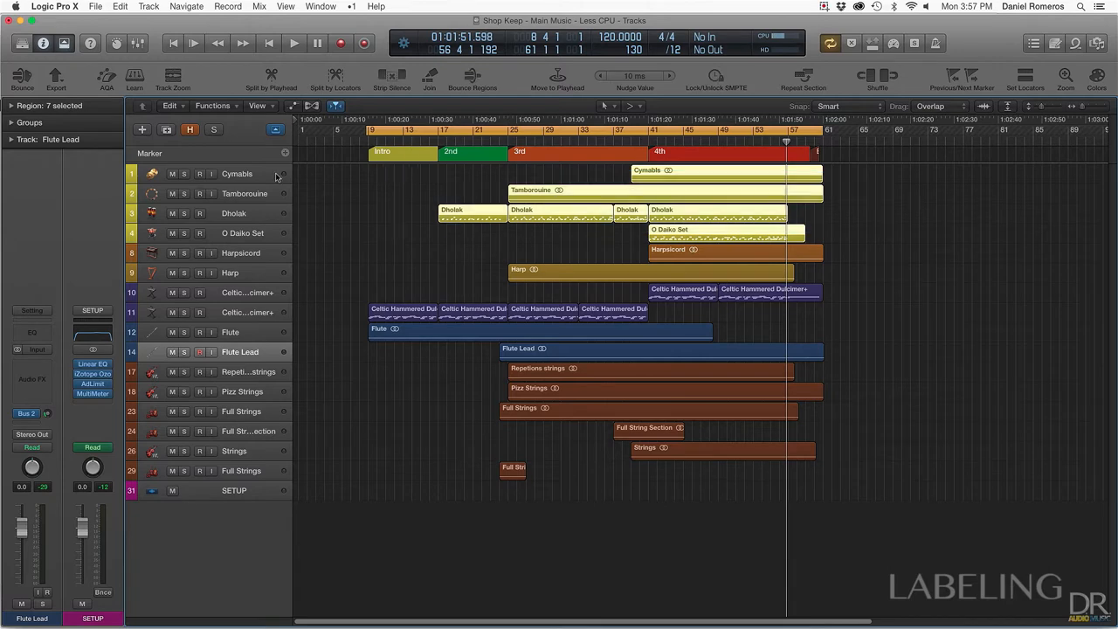
{"action": "left_click", "coordinate": [241, 232]}
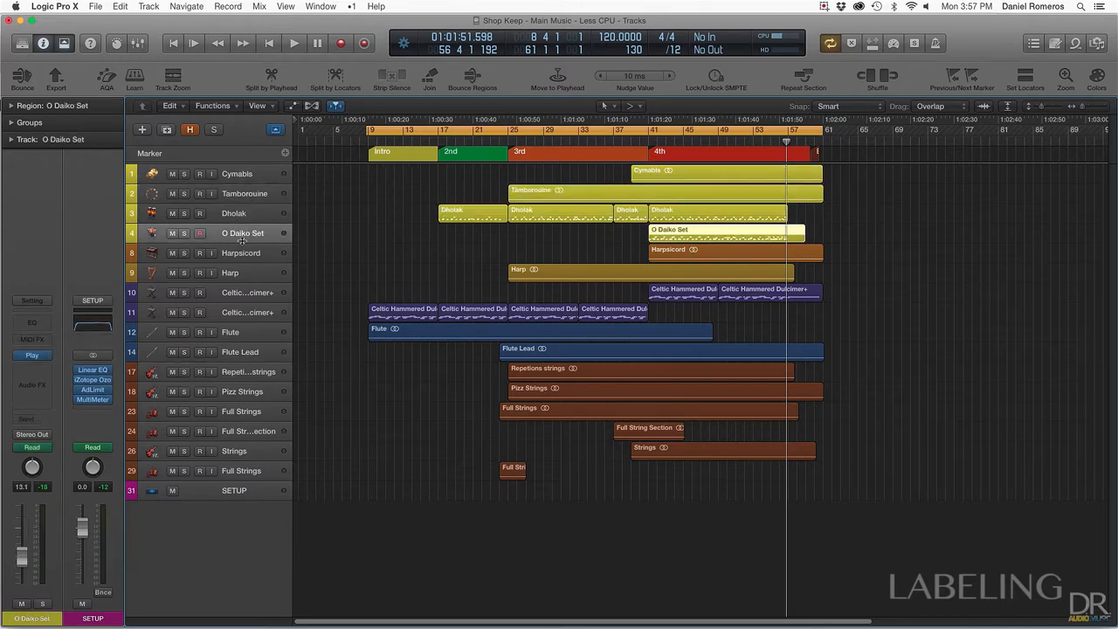
{"action": "left_click", "coordinate": [245, 193]}
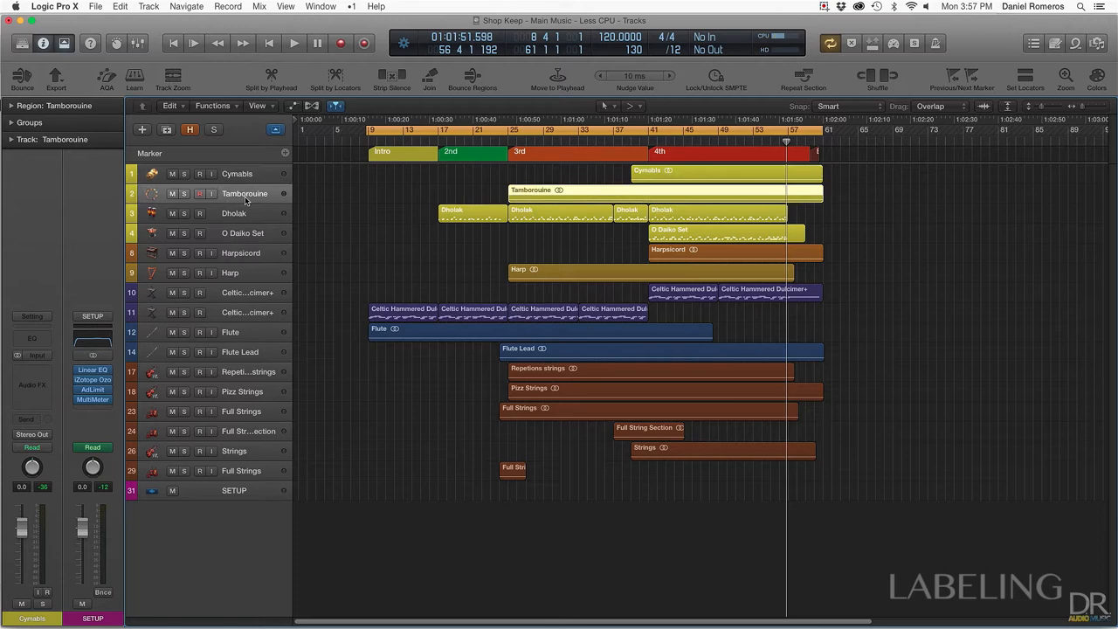
{"action": "left_click", "coordinate": [241, 232]}
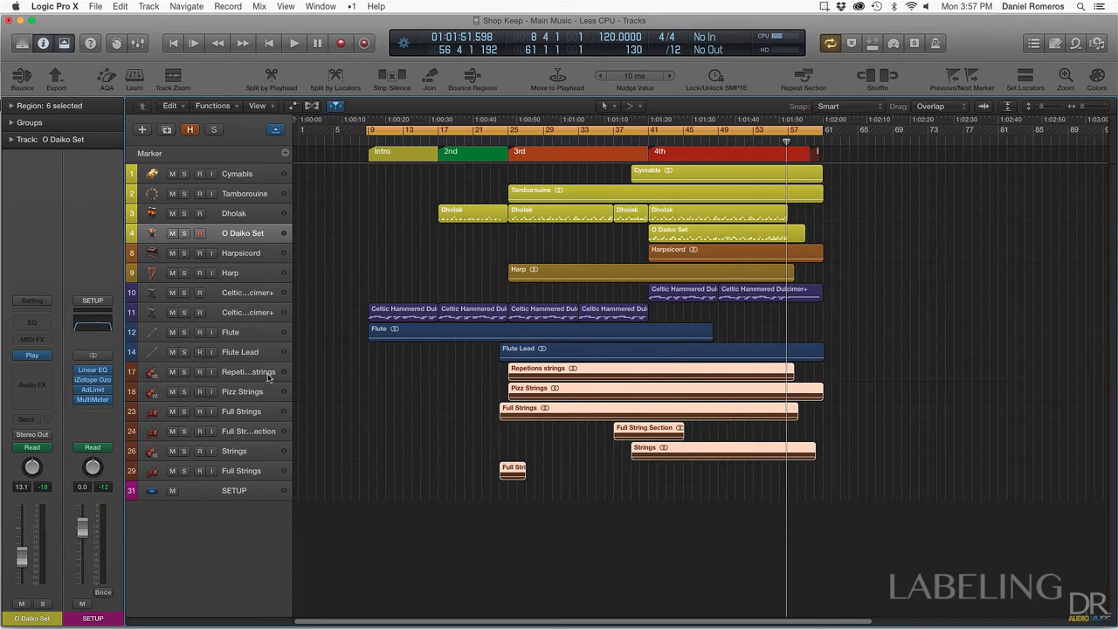
Narrow to the Repetitions strings region, clear the selection, then select the Celtic Hammered Dulcimer regions.
{"action": "left_click", "coordinate": [248, 370]}
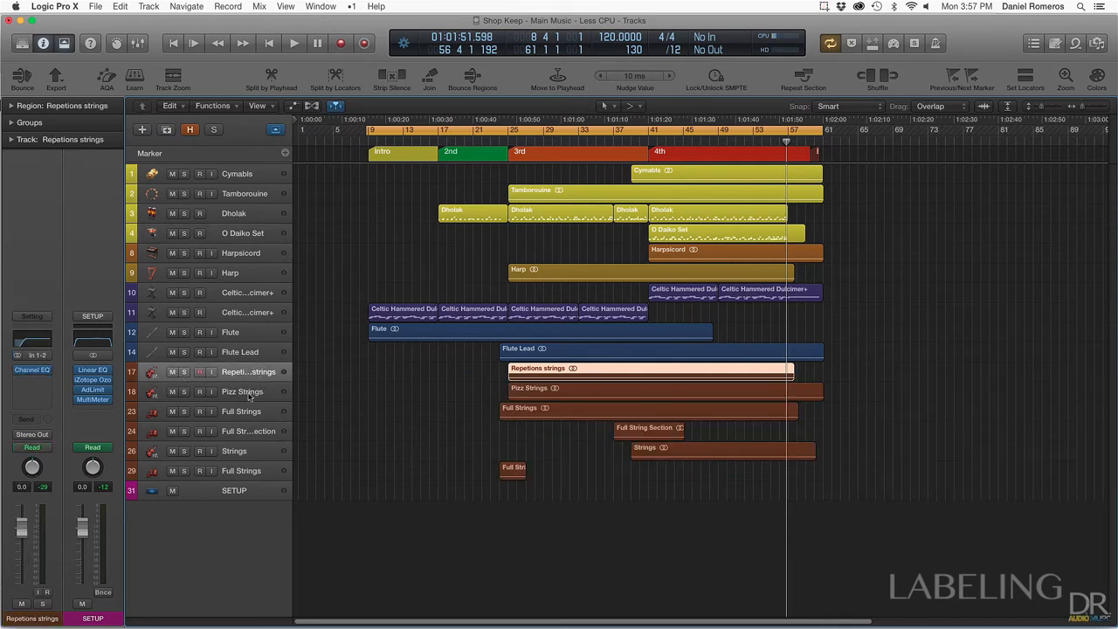
{"action": "left_click", "coordinate": [650, 367]}
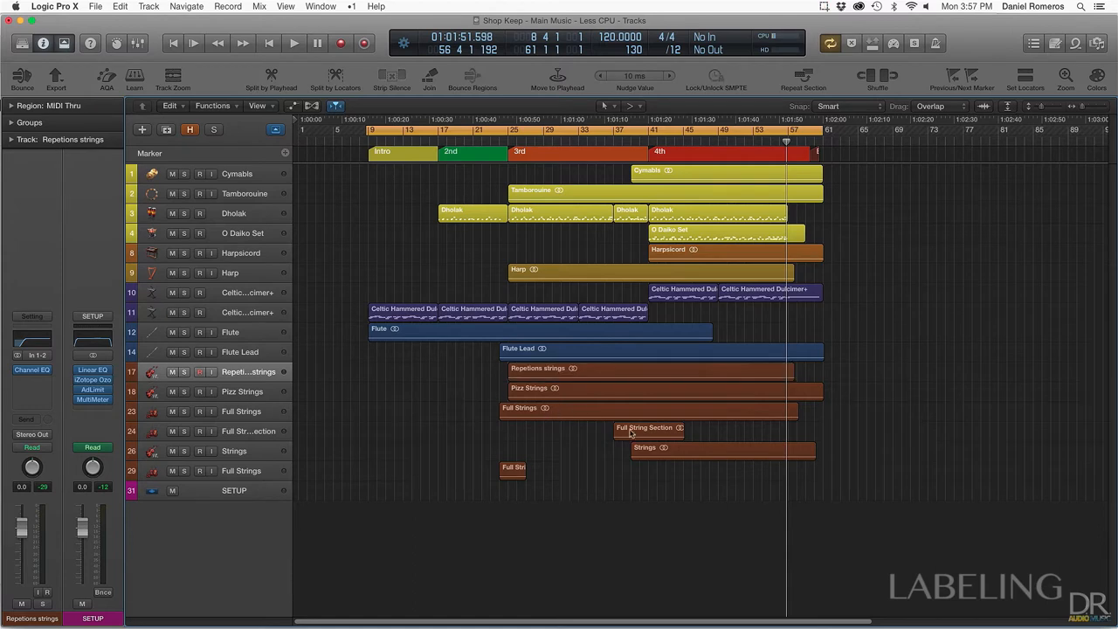
{"action": "mouse_move", "coordinate": [599, 393]}
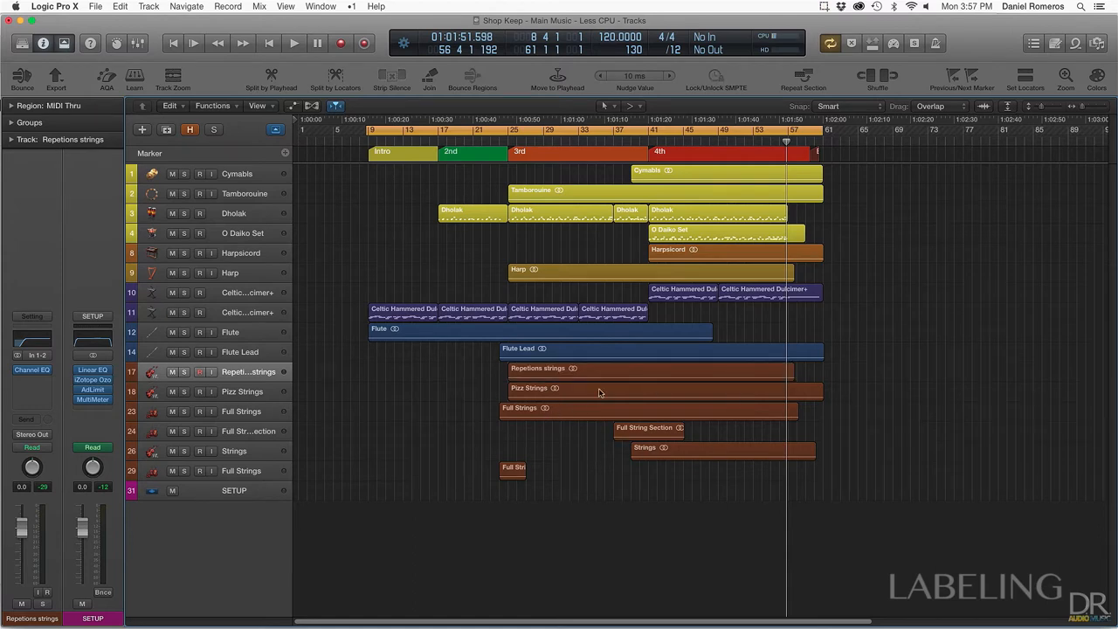
{"action": "mouse_move", "coordinate": [848, 358]}
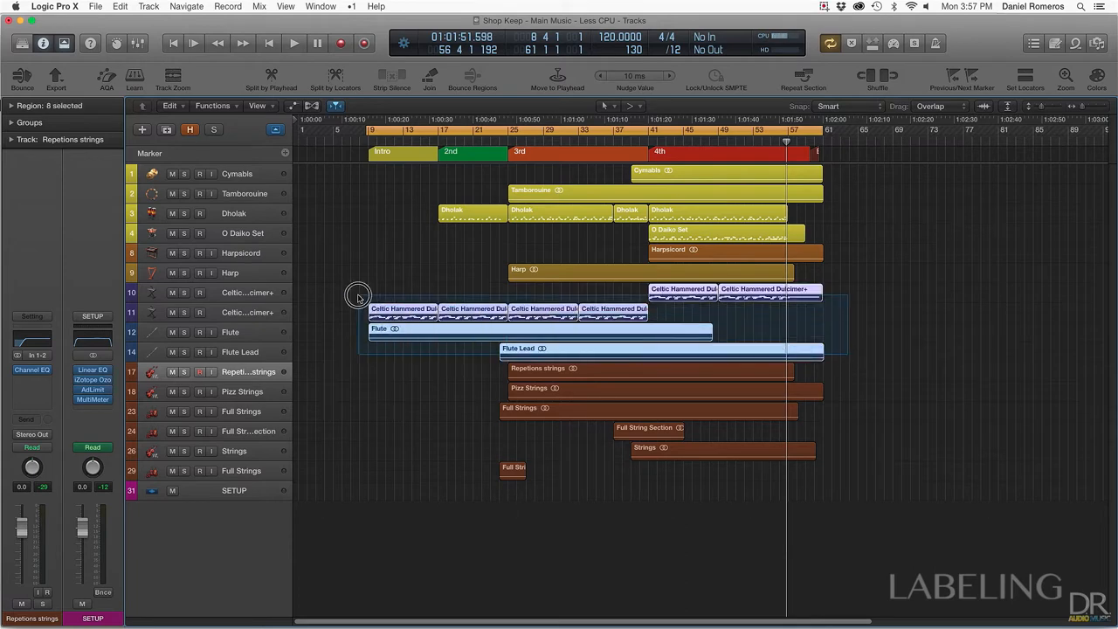
{"action": "left_click", "coordinate": [248, 293]}
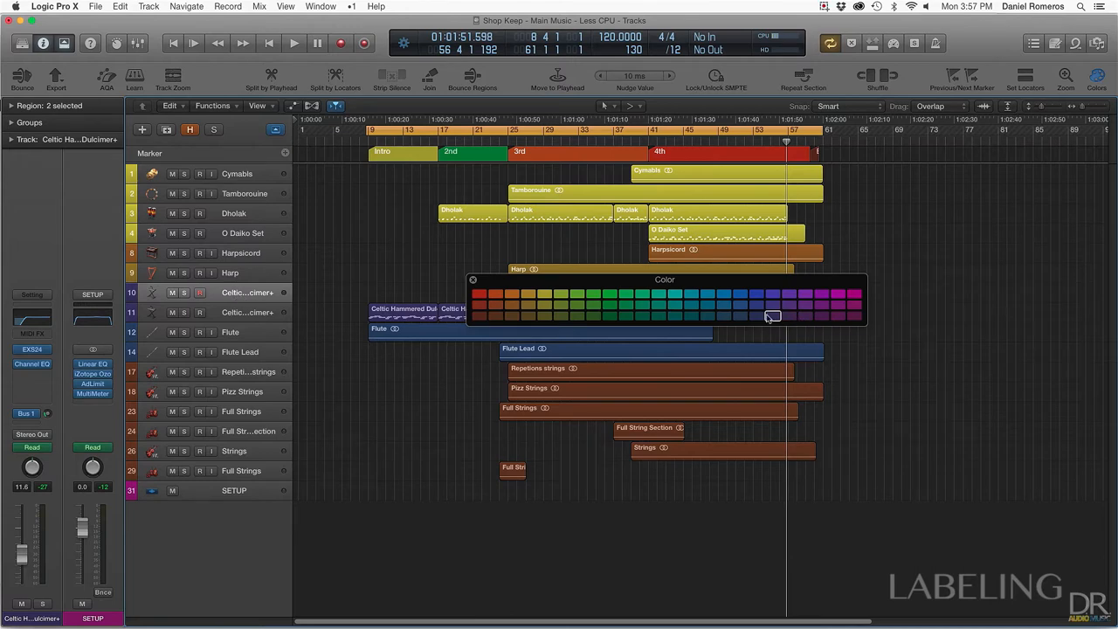
{"action": "mouse_move", "coordinate": [767, 322]}
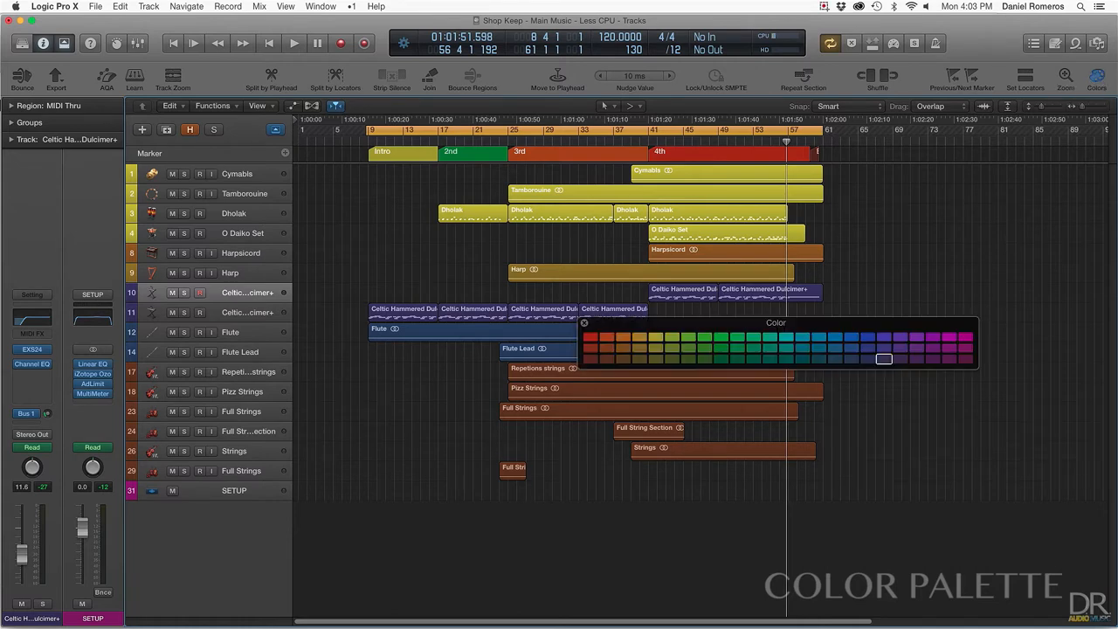
{"action": "mouse_move", "coordinate": [916, 78]}
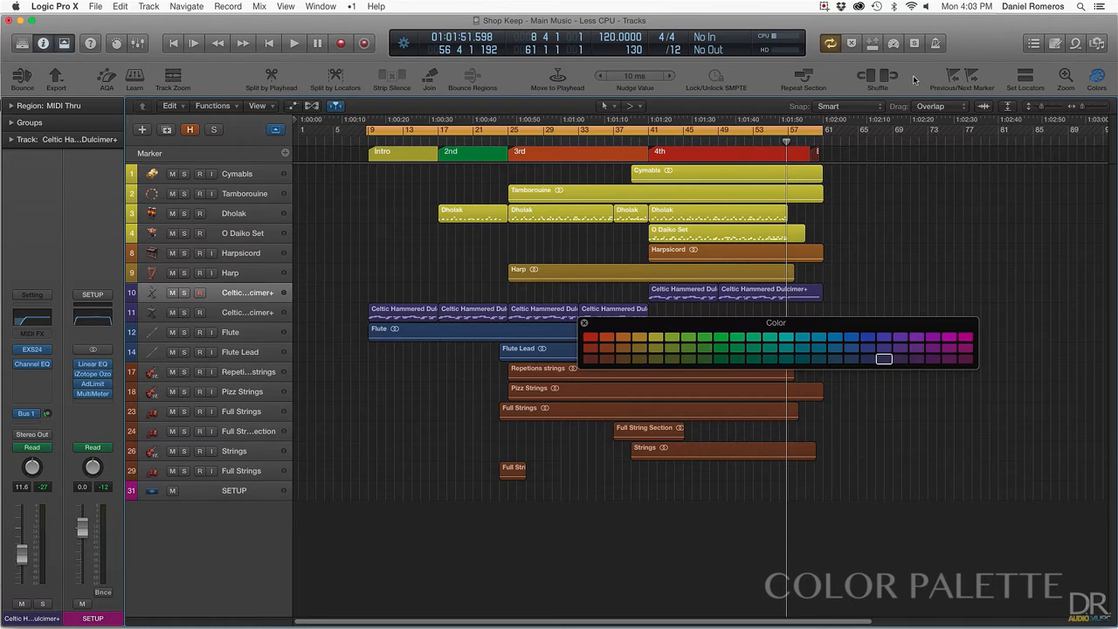
{"action": "mouse_move", "coordinate": [961, 80]}
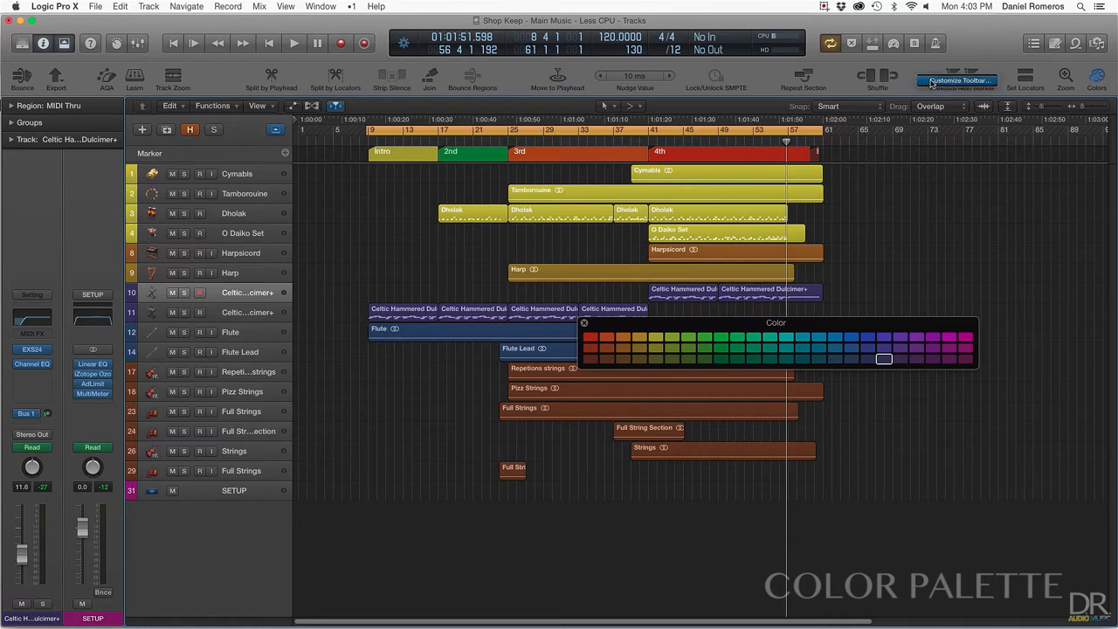
{"action": "left_click", "coordinate": [958, 81]}
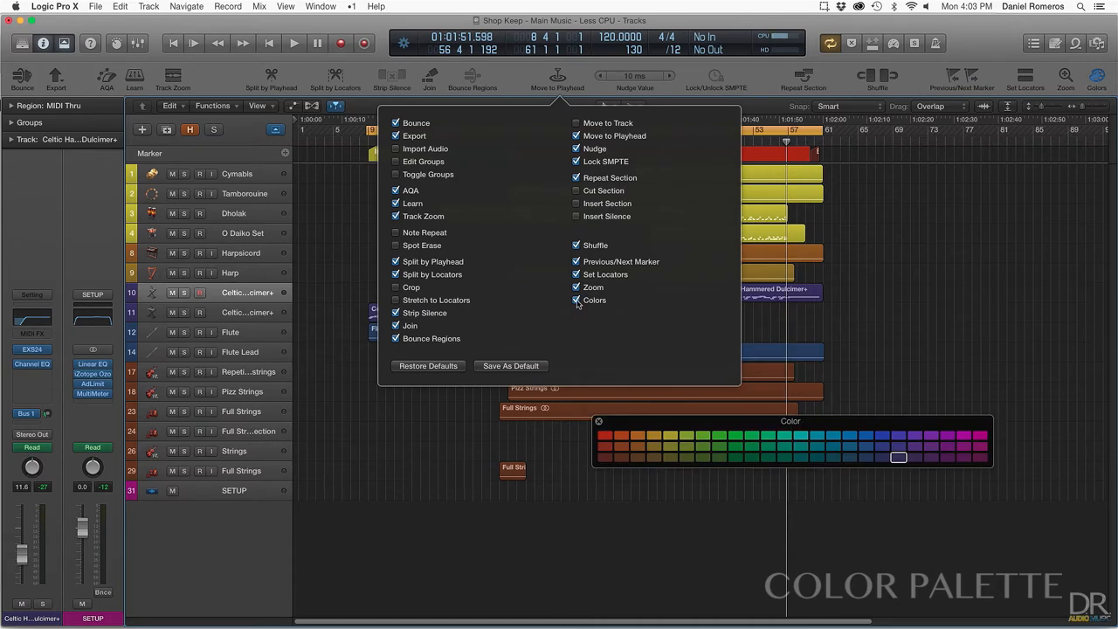
{"action": "left_click", "coordinate": [576, 300]}
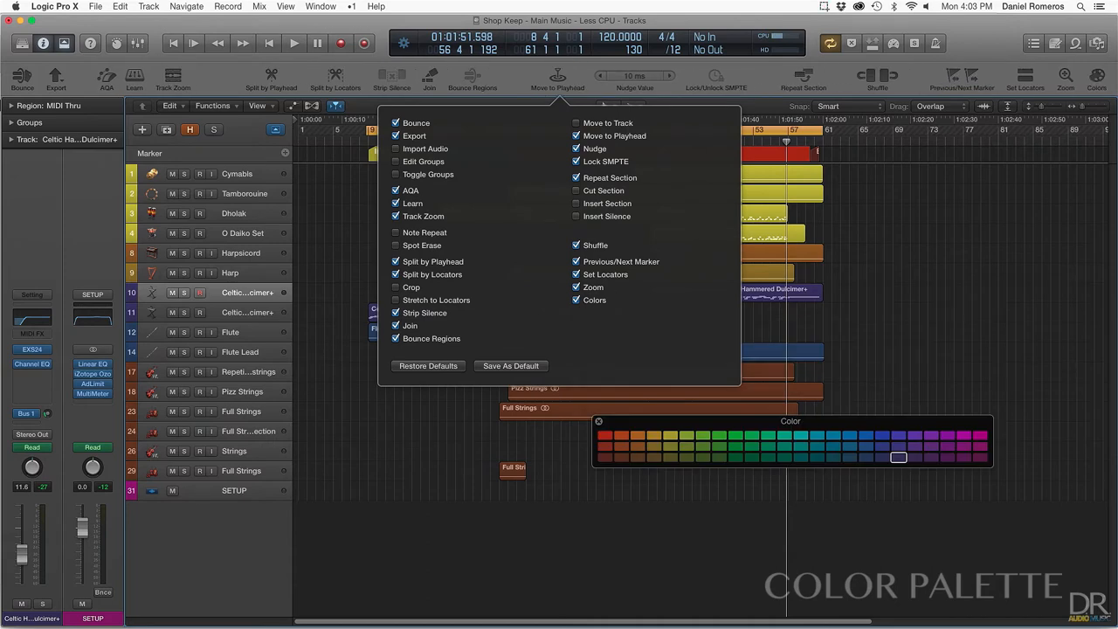
{"action": "left_click", "coordinate": [769, 75]}
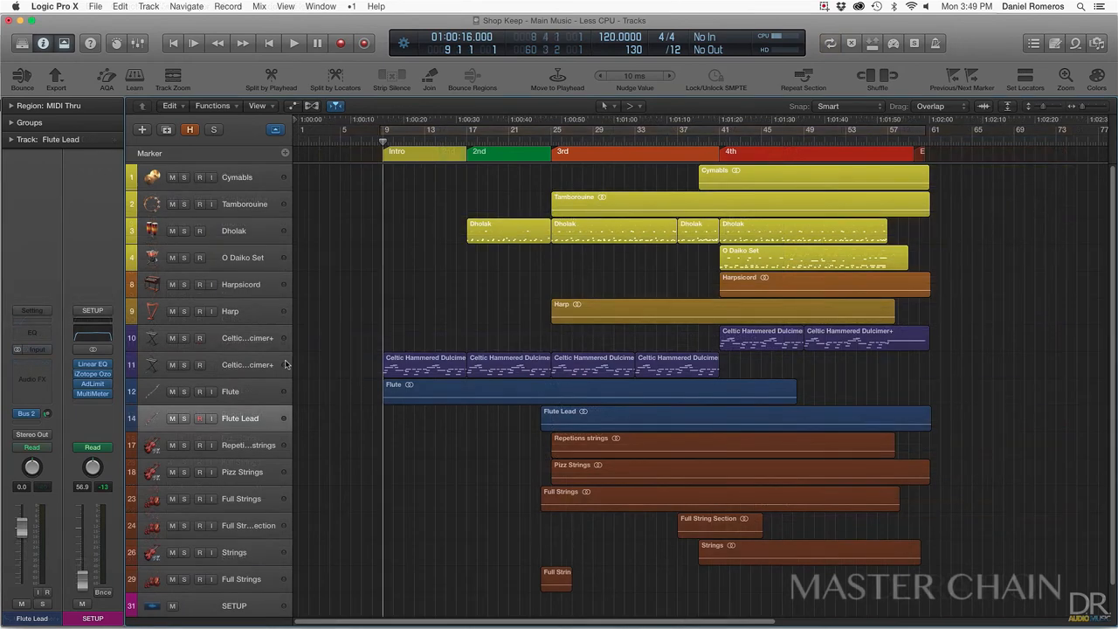
{"action": "mouse_move", "coordinate": [290, 362]}
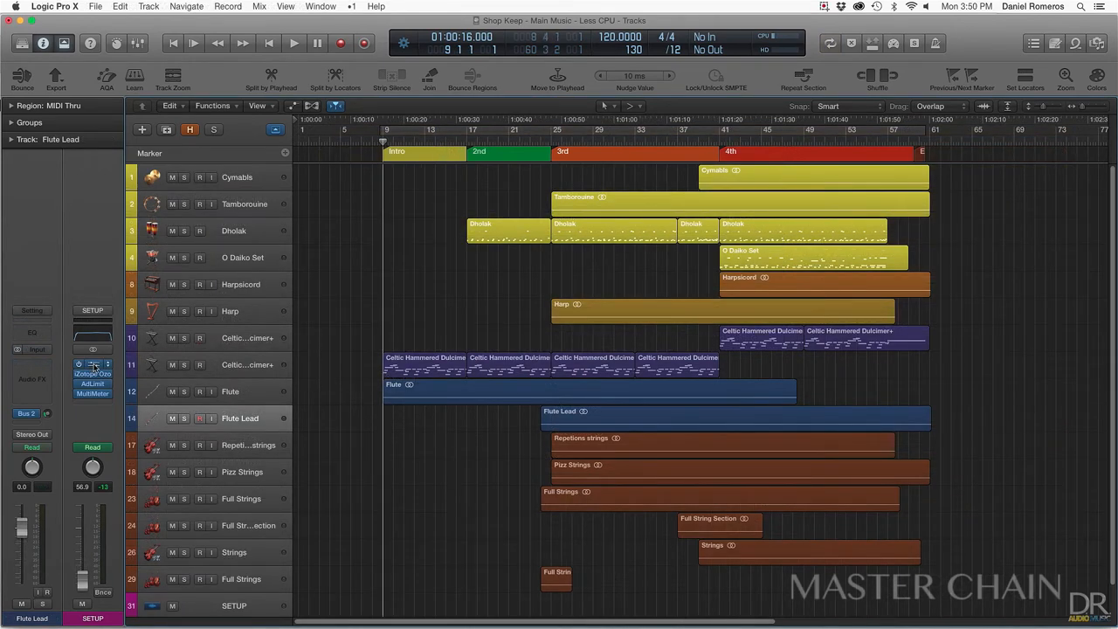
Watch the master Linear Phase EQ spectrum during playback, then bring up Ozone 5.
{"action": "left_click", "coordinate": [91, 364]}
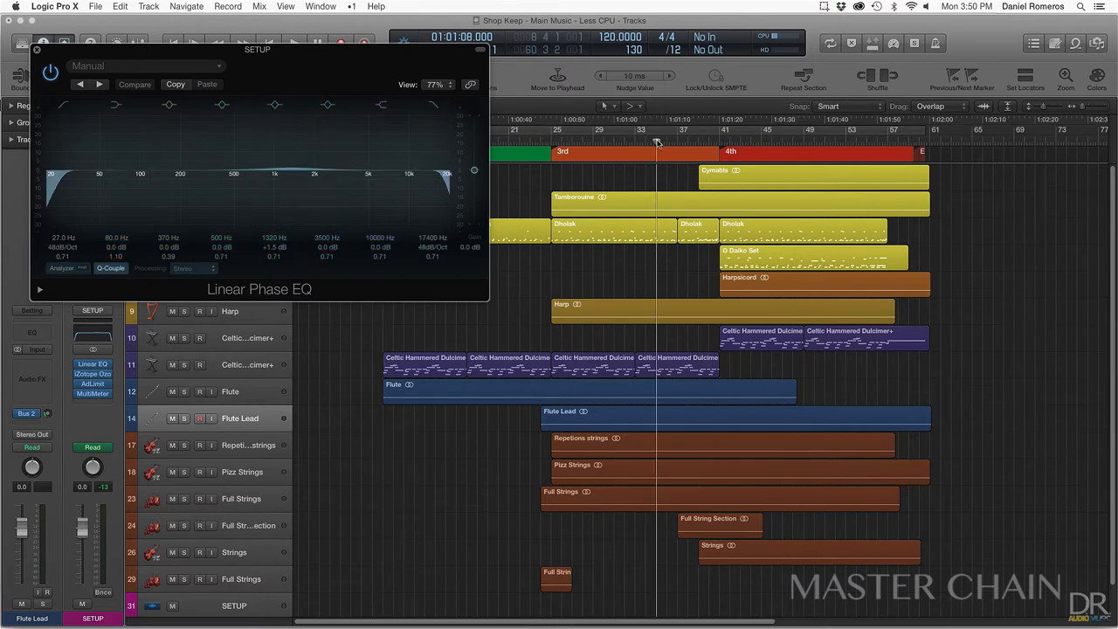
{"action": "left_click", "coordinate": [294, 42]}
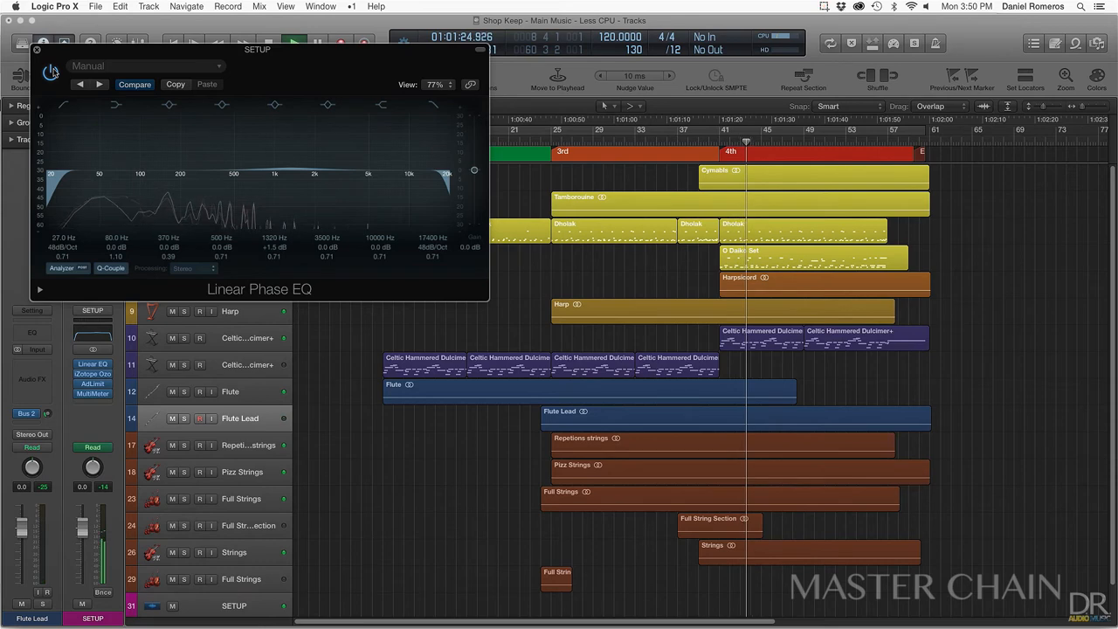
{"action": "left_click", "coordinate": [92, 374]}
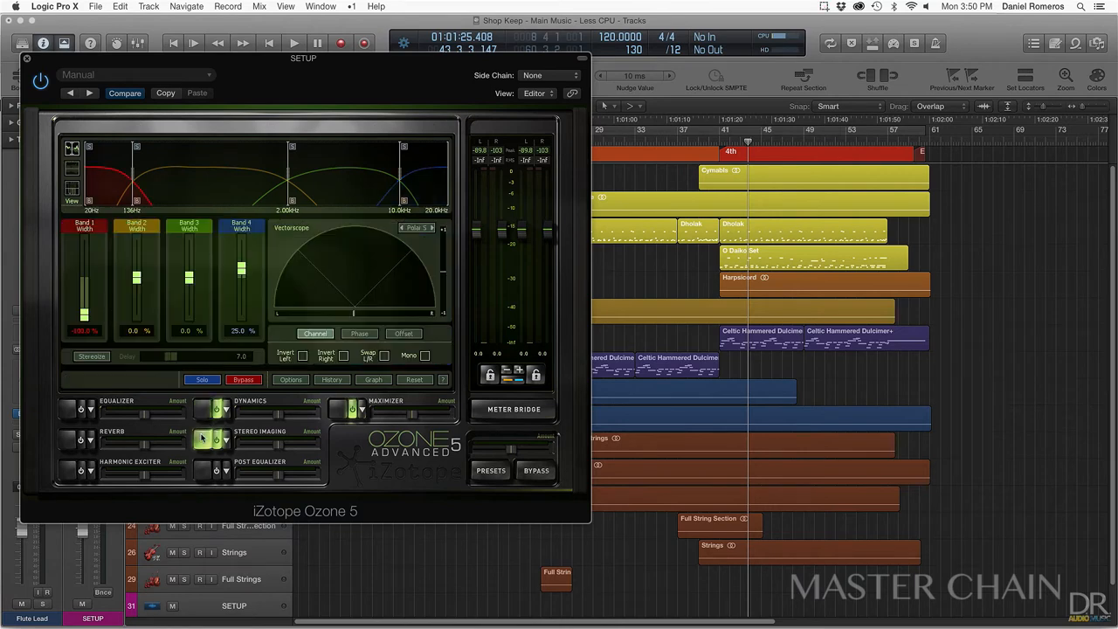
Browse Ozone 5's Stereo Imaging and Maximizer modules on the master chain during playback.
{"action": "left_click", "coordinate": [340, 410]}
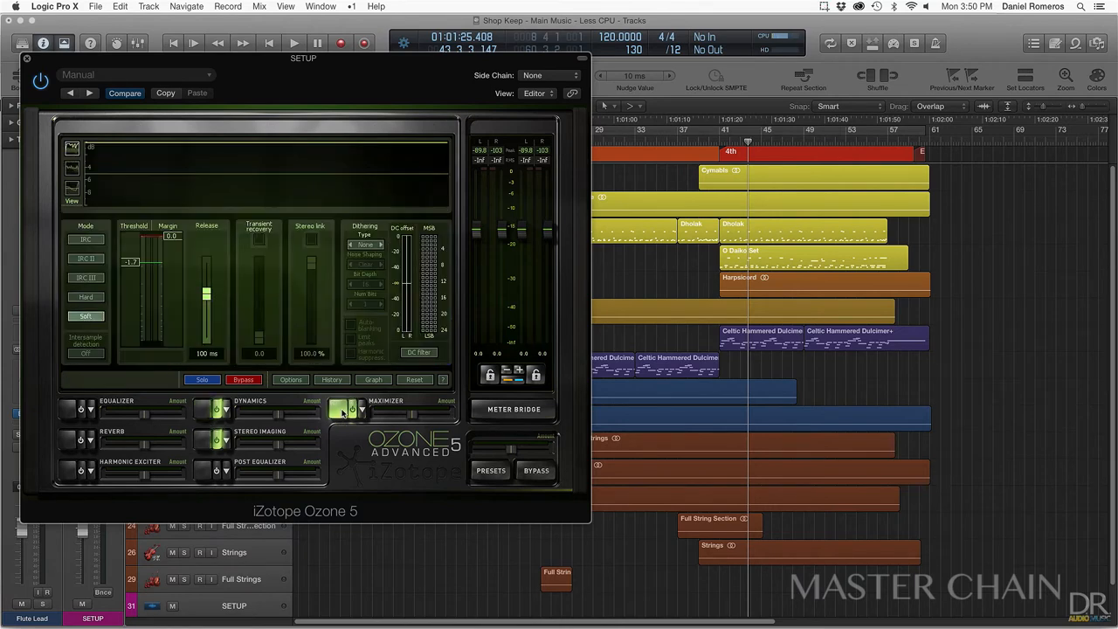
{"action": "mouse_move", "coordinate": [195, 418]}
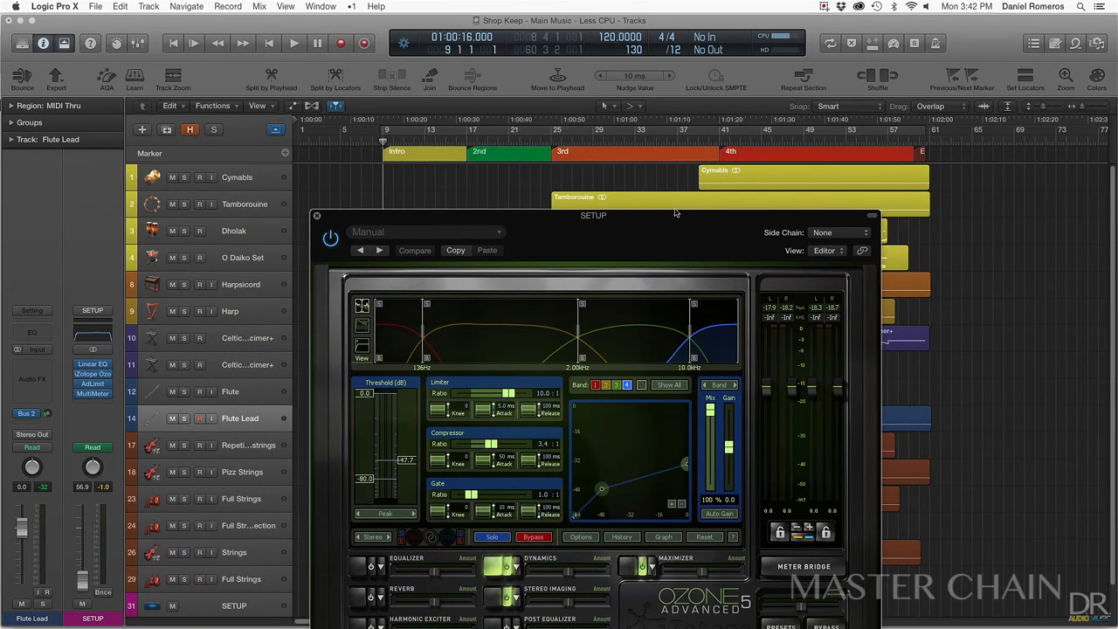
{"action": "left_click", "coordinate": [294, 42]}
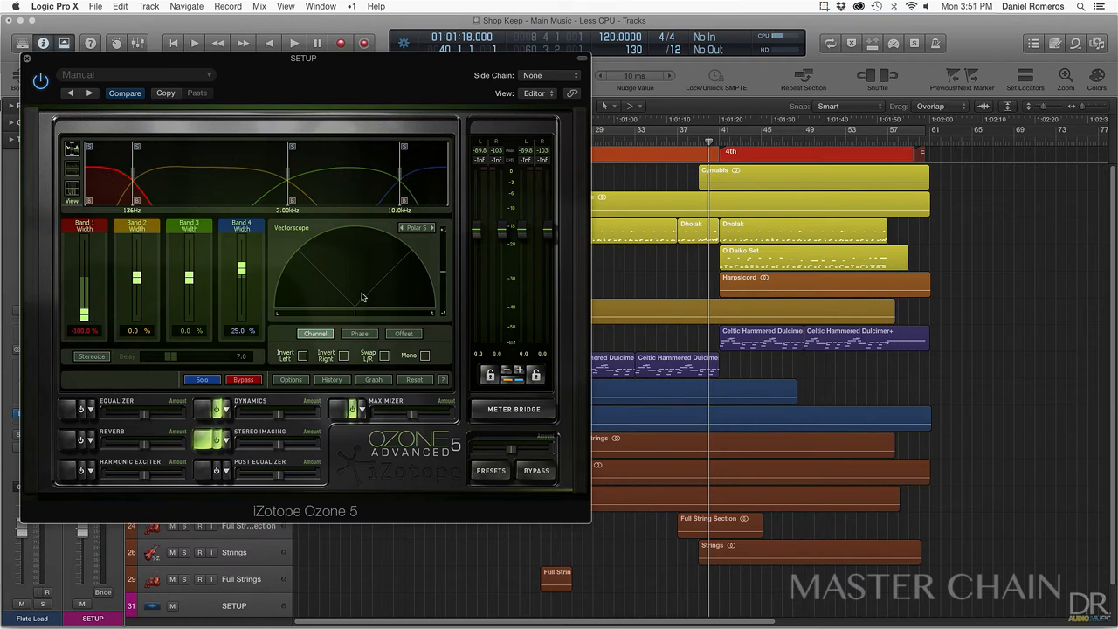
{"action": "mouse_move", "coordinate": [365, 286]}
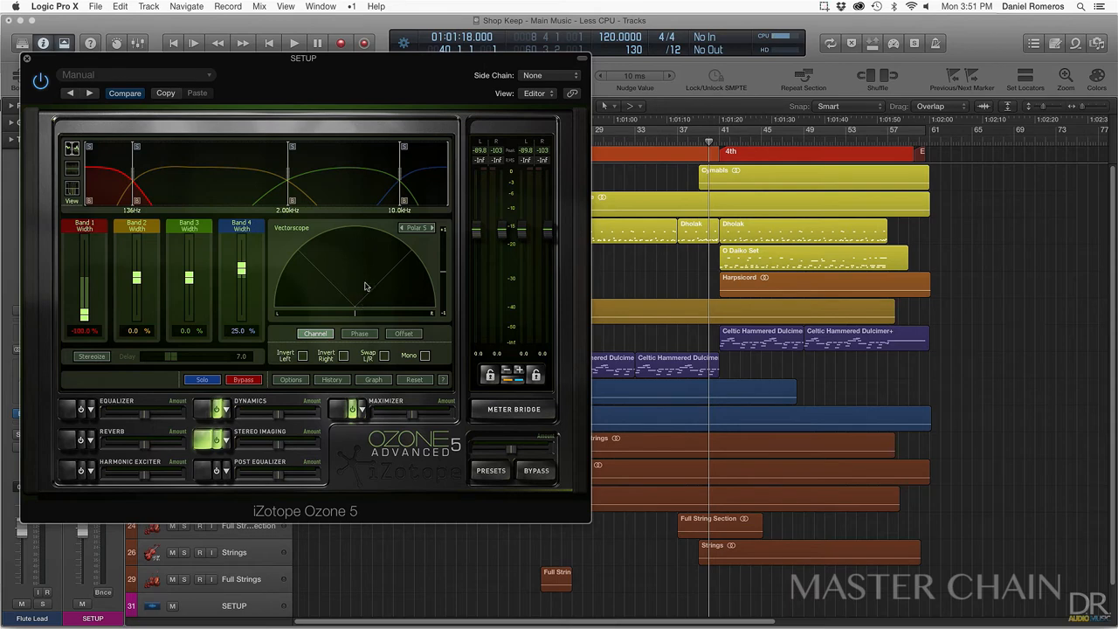
{"action": "mouse_move", "coordinate": [358, 316]}
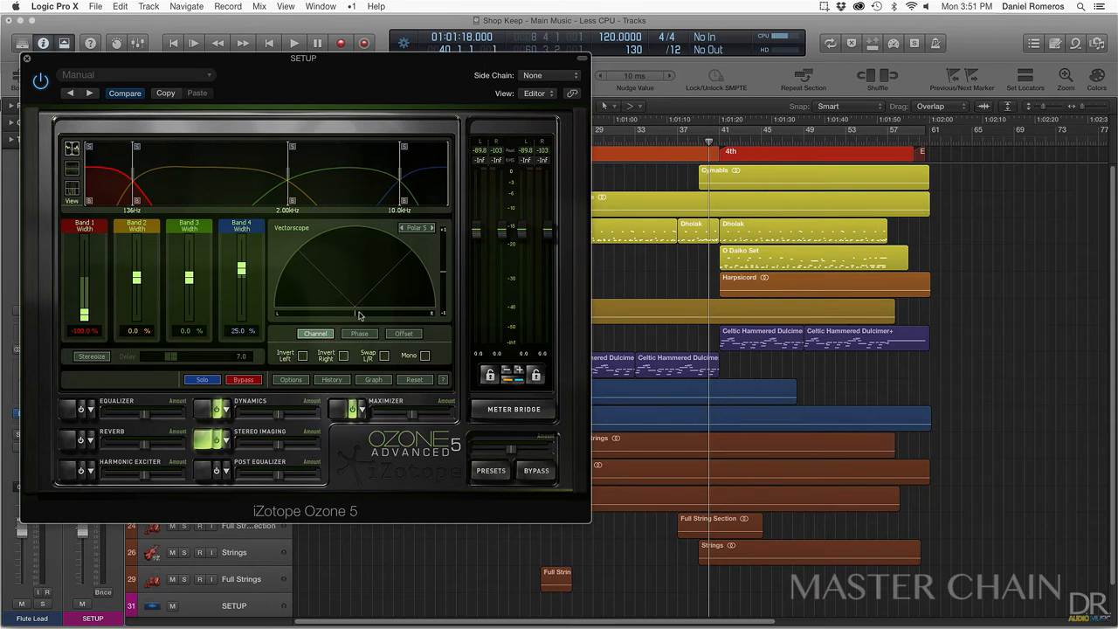
{"action": "mouse_move", "coordinate": [416, 306]}
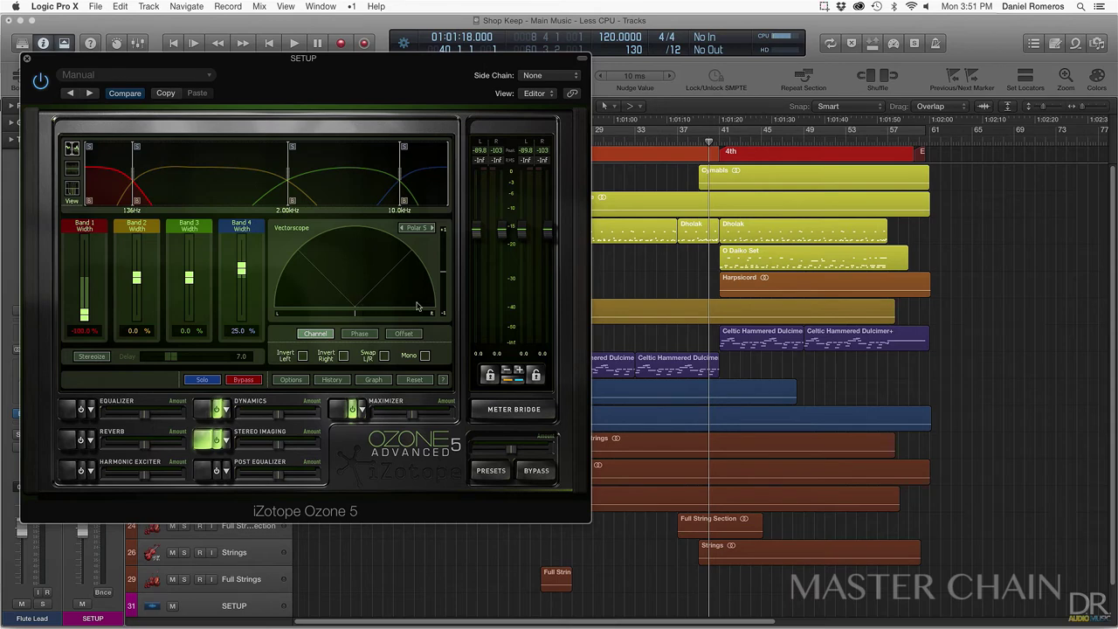
{"action": "left_click", "coordinate": [293, 42]}
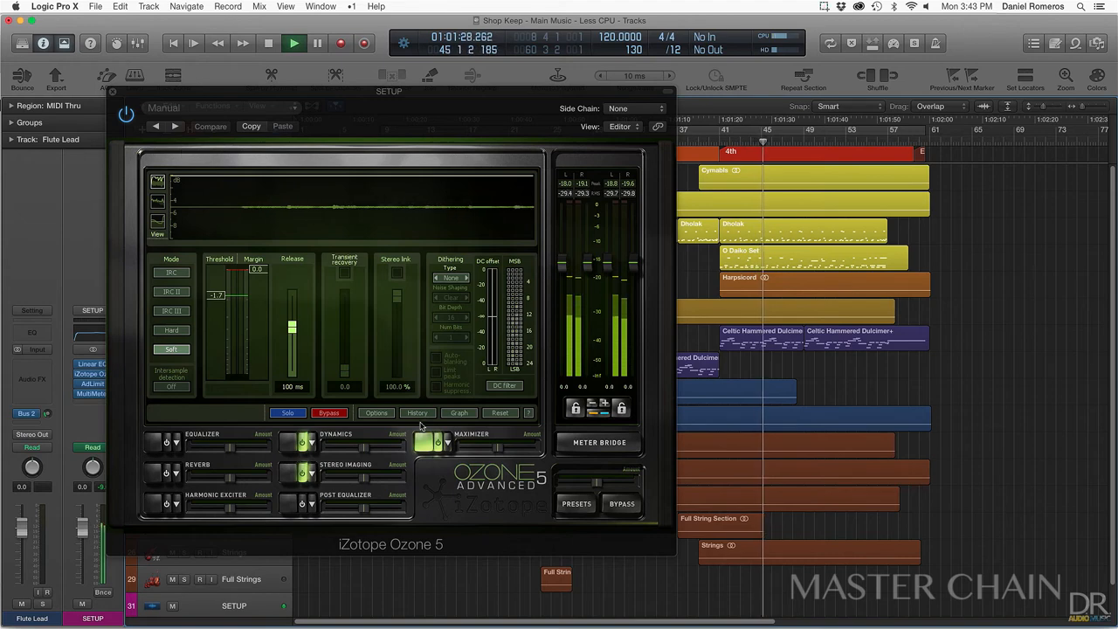
{"action": "left_click", "coordinate": [210, 126]}
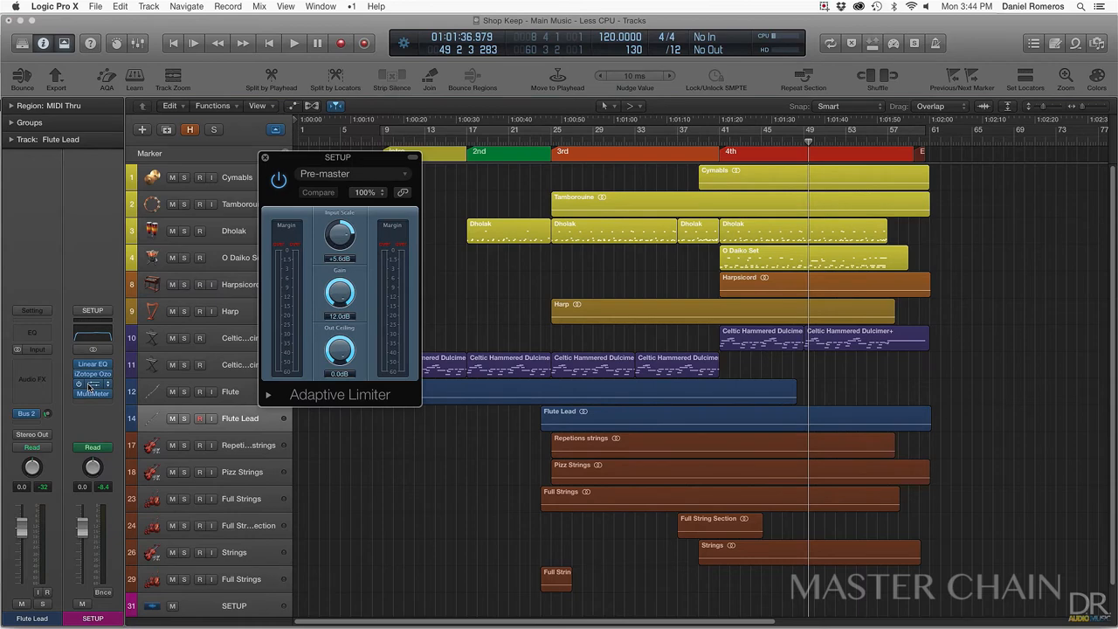
Review the Adaptive Limiter's Pre-master settings, then bring up the MultiMeter on the master chain.
{"action": "left_click", "coordinate": [91, 385]}
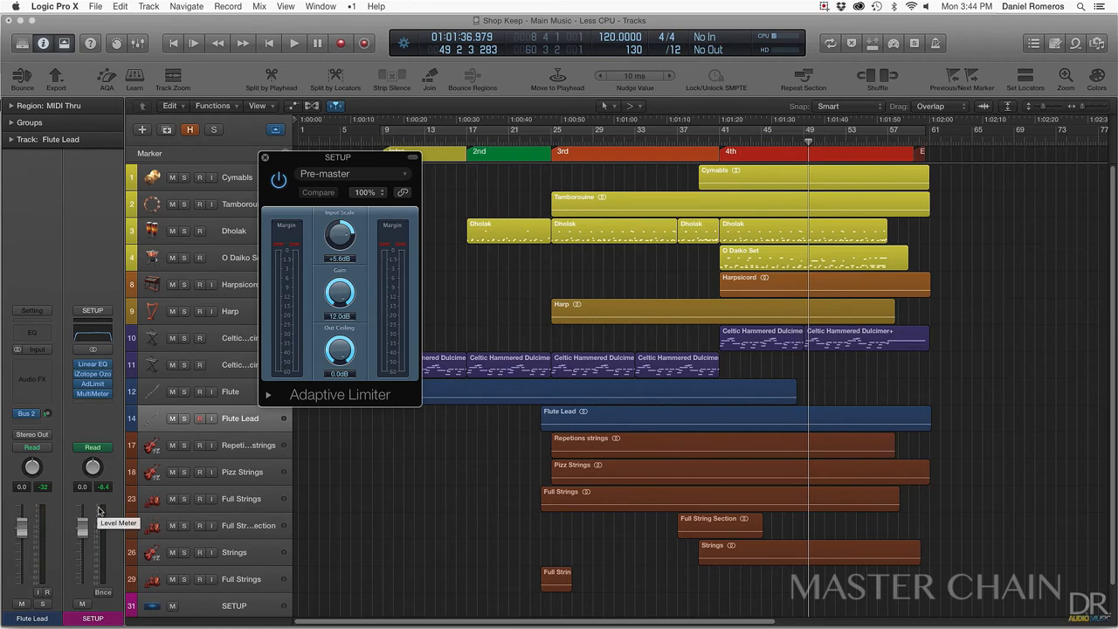
{"action": "left_click", "coordinate": [91, 393]}
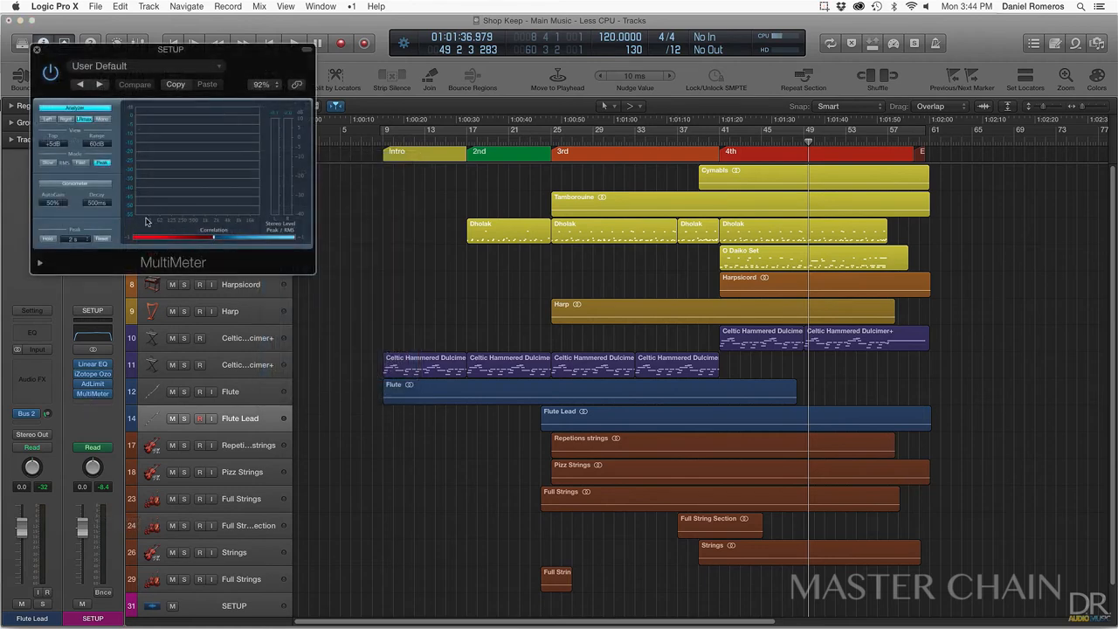
Position the MultiMeter over the arrangement and play the song to watch its spectrum and peak levels.
{"action": "left_click_drag", "start_coordinate": [172, 49], "coordinate": [314, 108]}
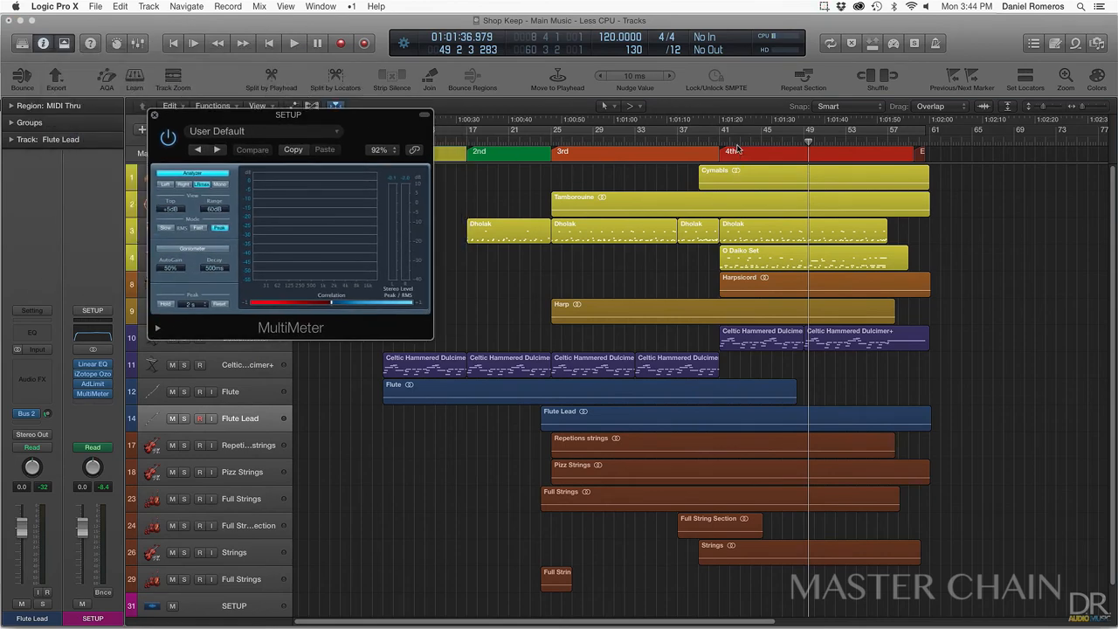
{"action": "left_click", "coordinate": [294, 42]}
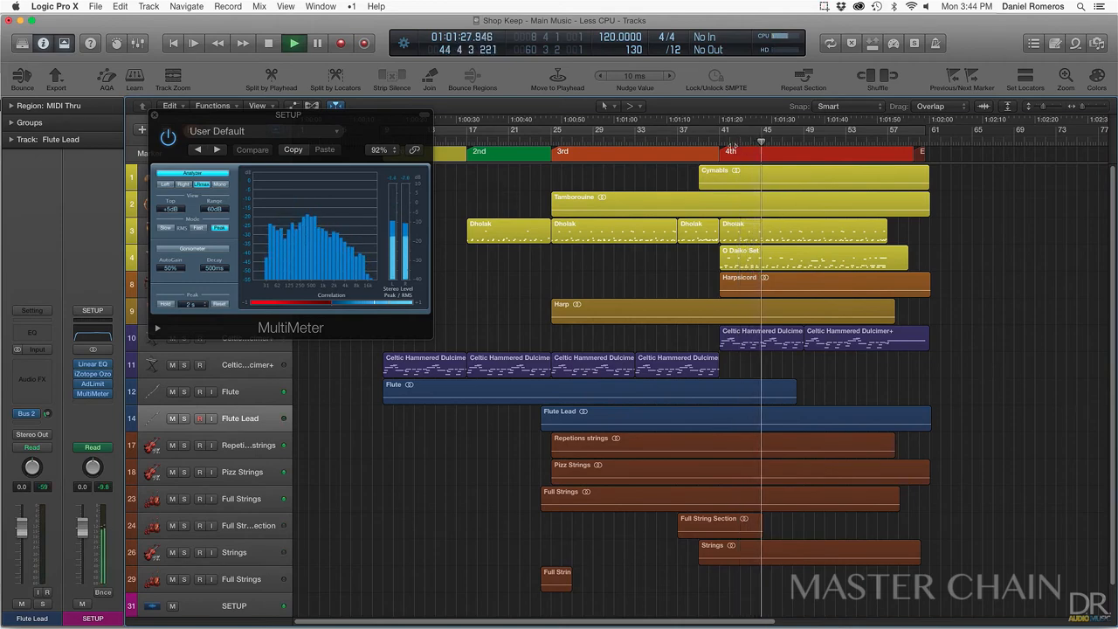
{"action": "left_click", "coordinate": [293, 42]}
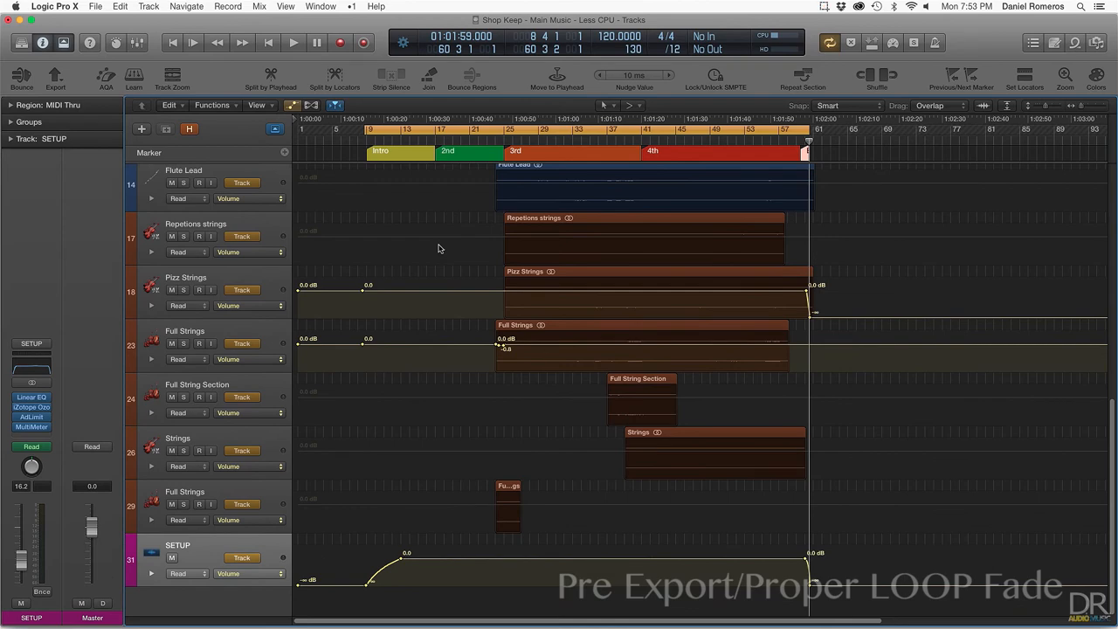
{"action": "mouse_move", "coordinate": [395, 294]}
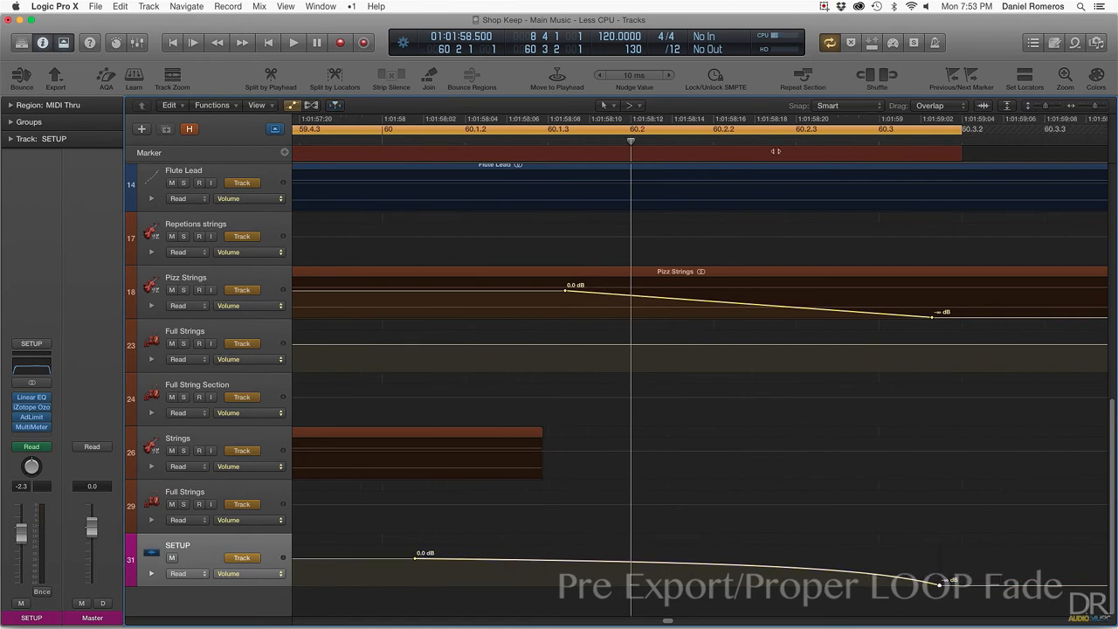
Place the playhead in the loop-end fade-out of Pizz Strings and the SETUP master and audition it.
{"action": "left_click", "coordinate": [510, 143]}
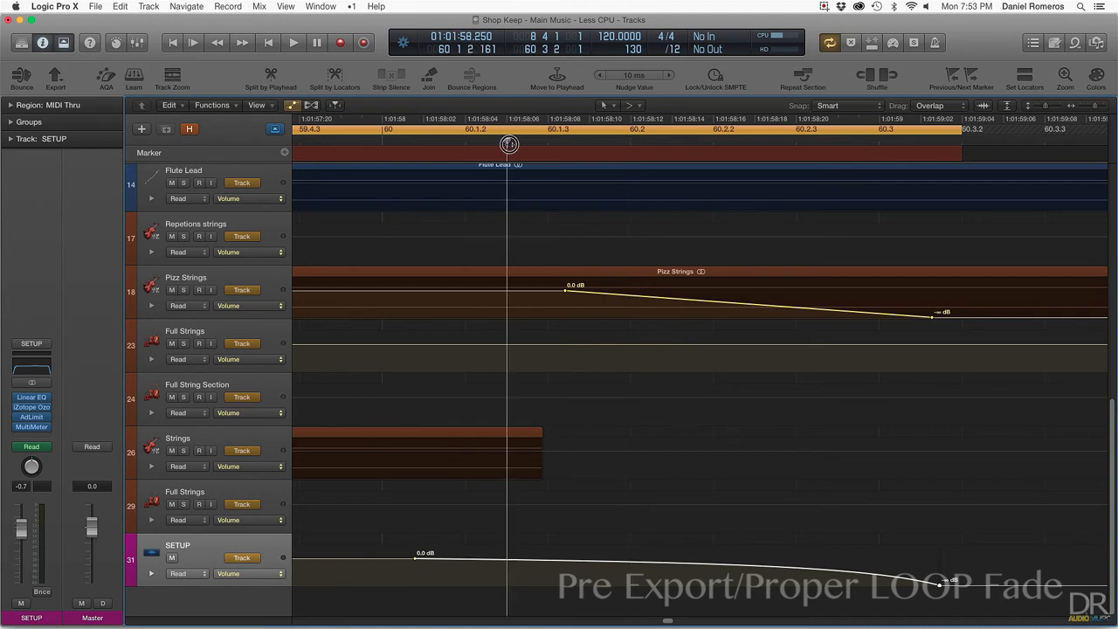
{"action": "left_click", "coordinate": [294, 42]}
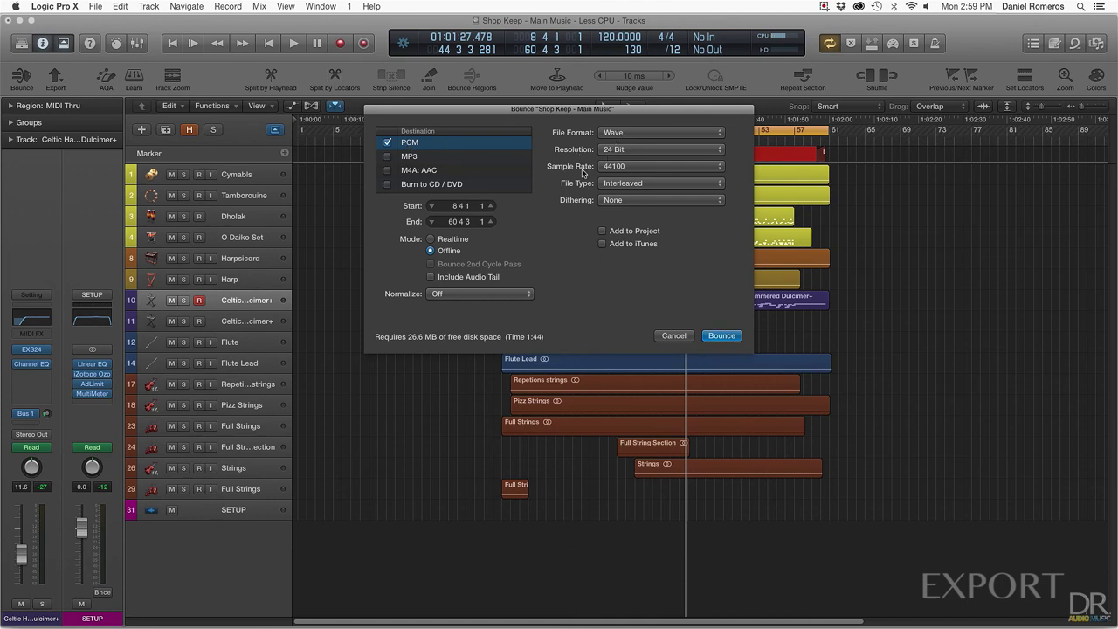
{"action": "mouse_move", "coordinate": [608, 189]}
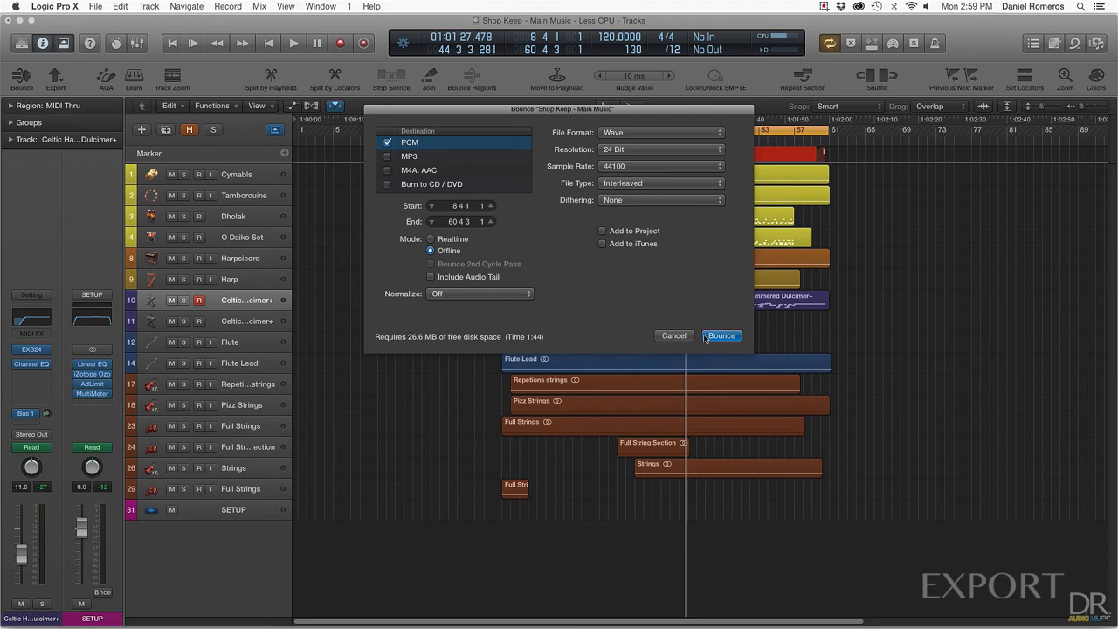
Start the bounce of the Shop Keep mixdown as a 24-bit 44100 Wave PCM file, offline.
{"action": "left_click", "coordinate": [720, 335]}
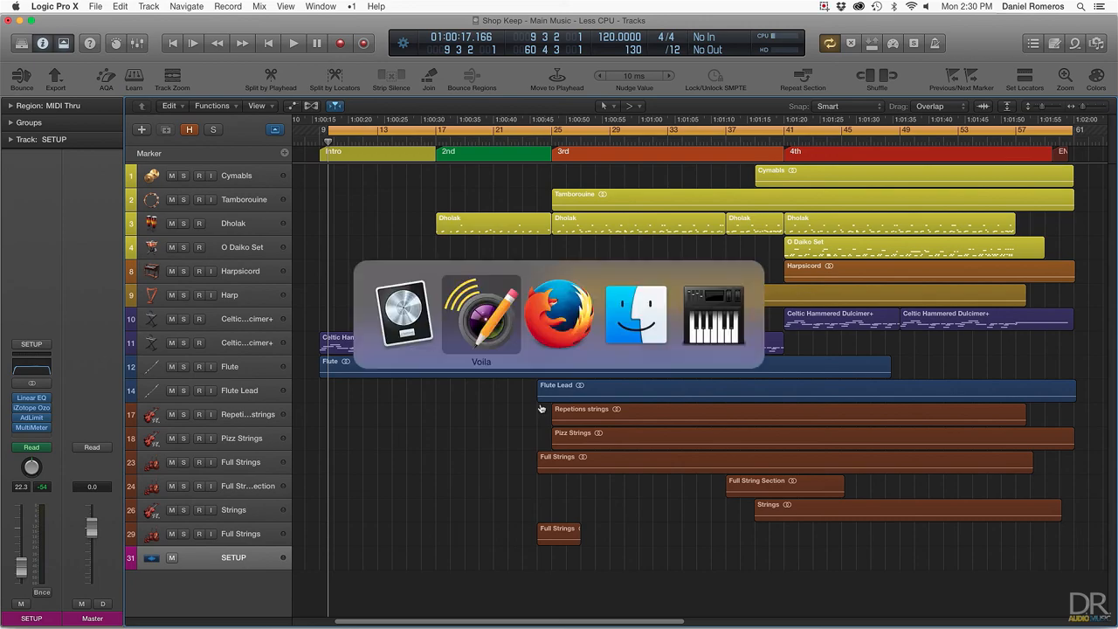
Switch to Firefox, read down the IndieDB Shop Keep page, then go to the Strange Fire releases page.
{"action": "left_click", "coordinate": [559, 314]}
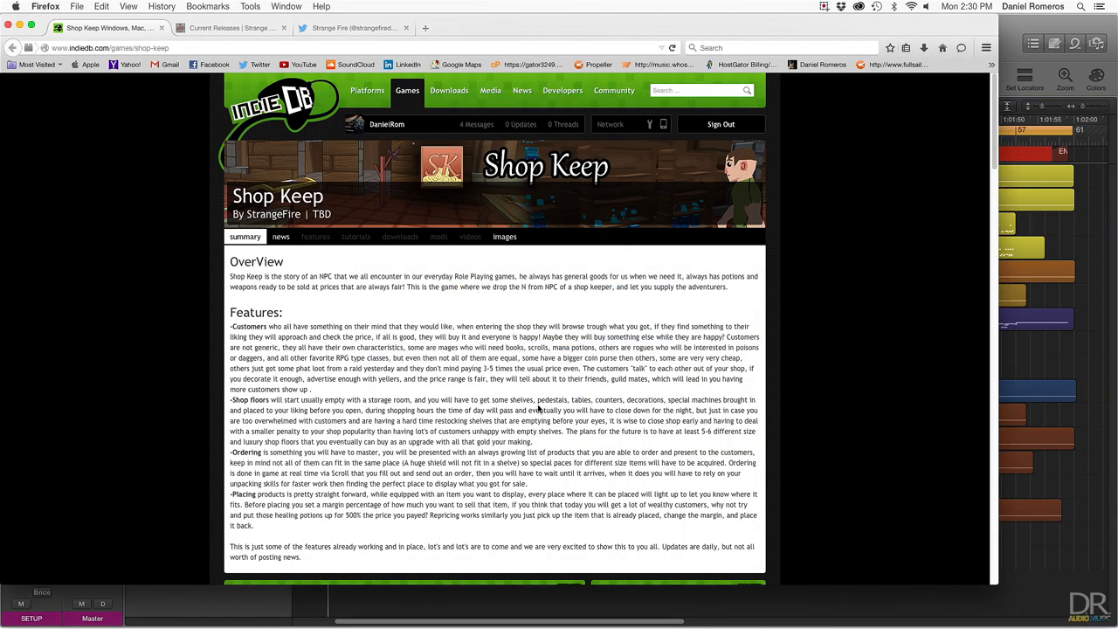
{"action": "scroll", "scroll_direction": "down", "scroll_amount": 3}
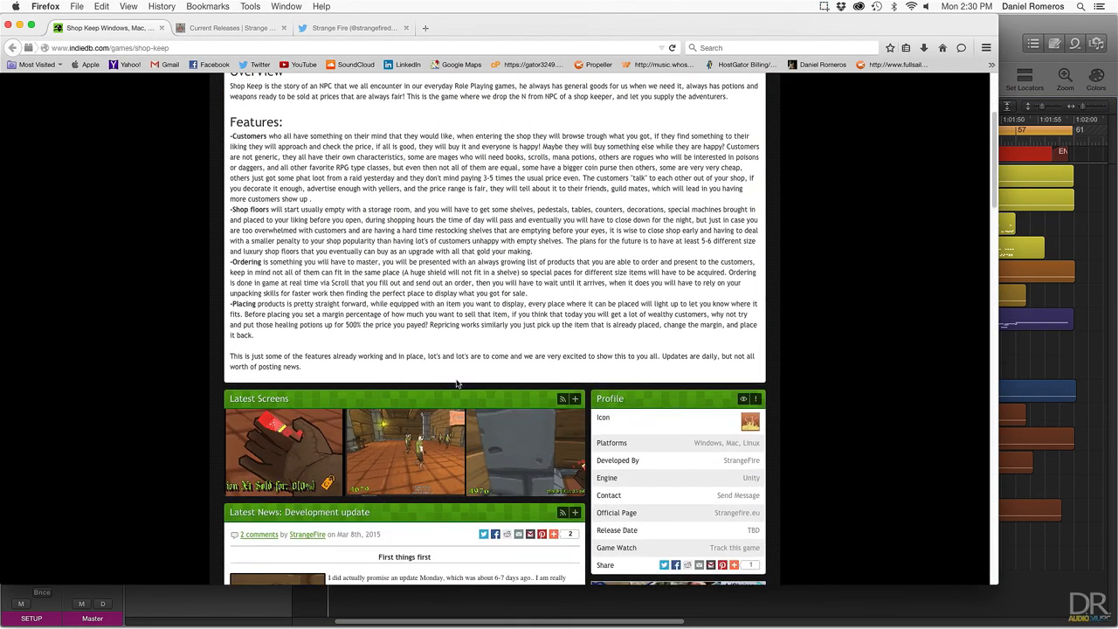
{"action": "scroll", "scroll_direction": "down", "scroll_amount": 3}
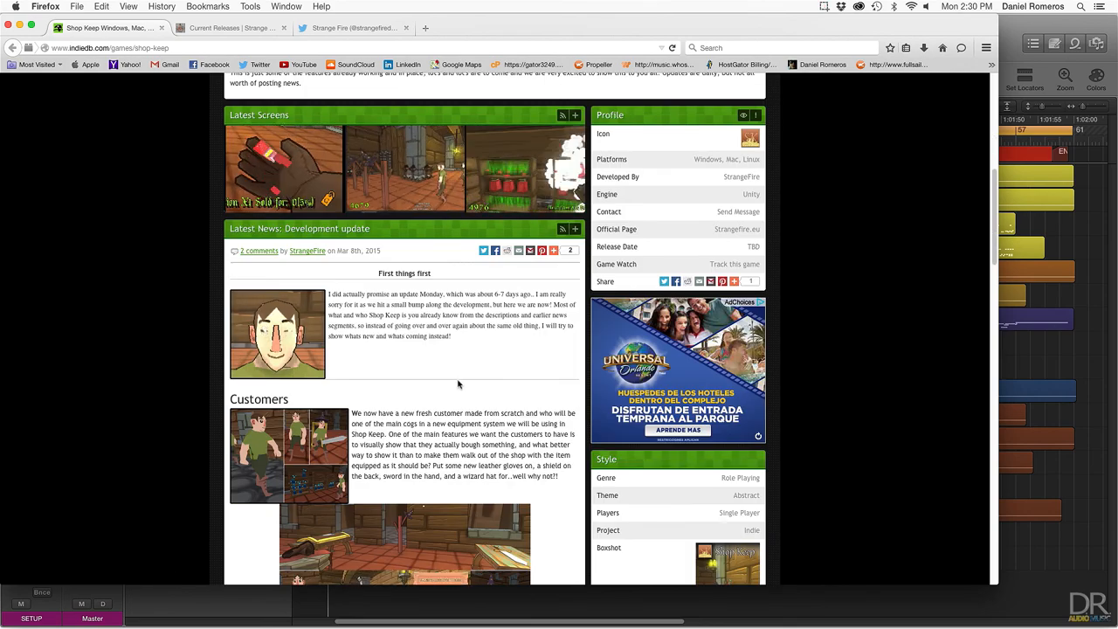
{"action": "scroll", "scroll_direction": "down", "scroll_amount": 3}
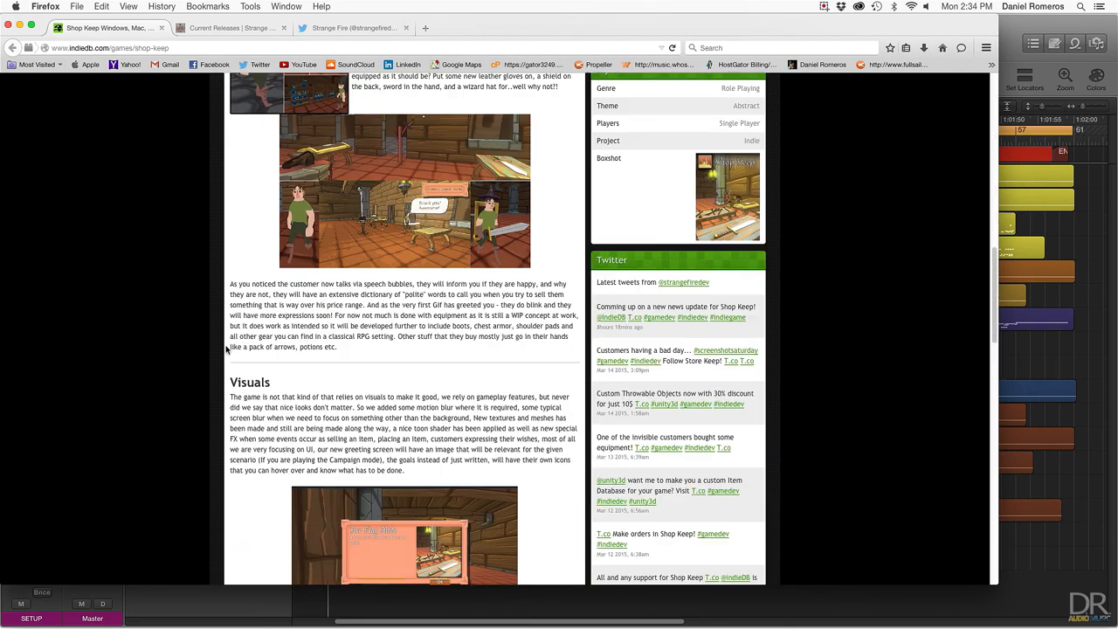
{"action": "left_click", "coordinate": [231, 28]}
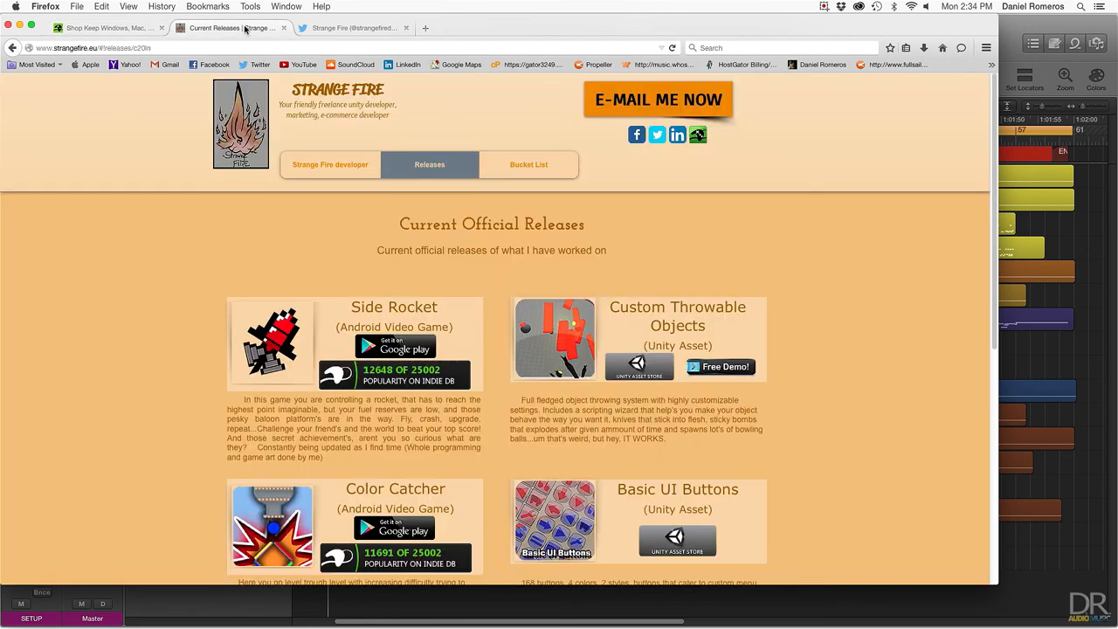
{"action": "mouse_move", "coordinate": [201, 254]}
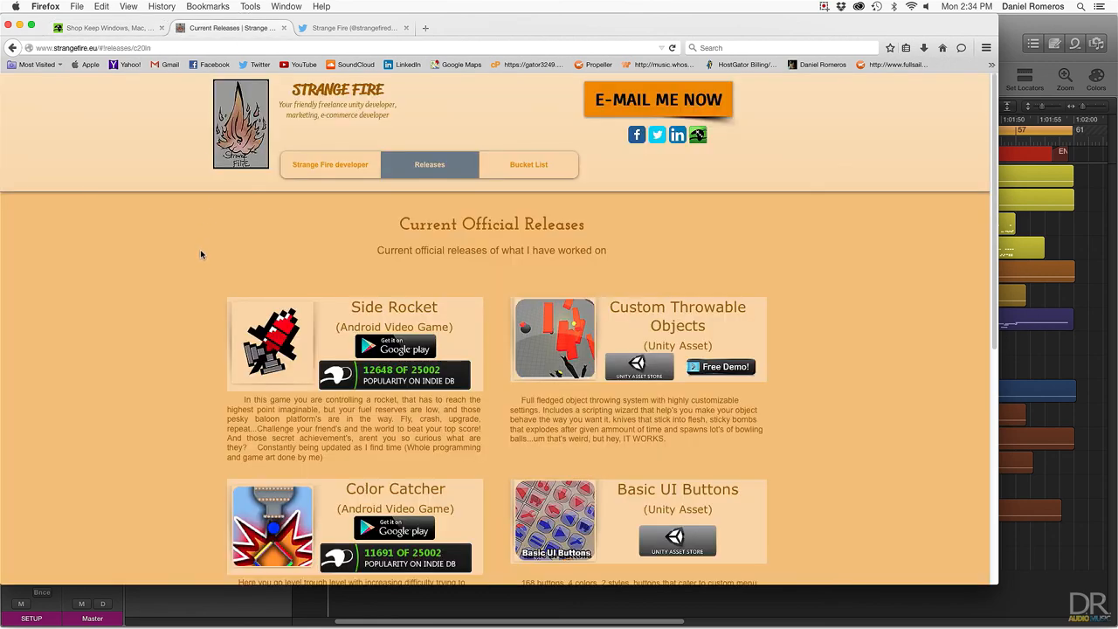
{"action": "left_click", "coordinate": [349, 28]}
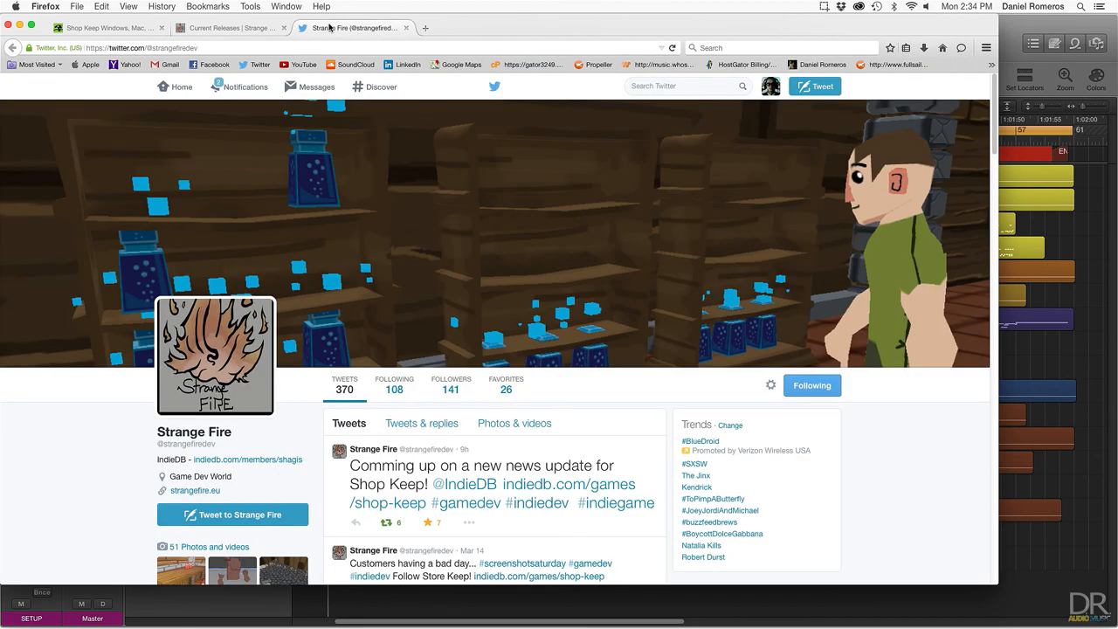
{"action": "scroll", "scroll_direction": "down", "scroll_amount": 3}
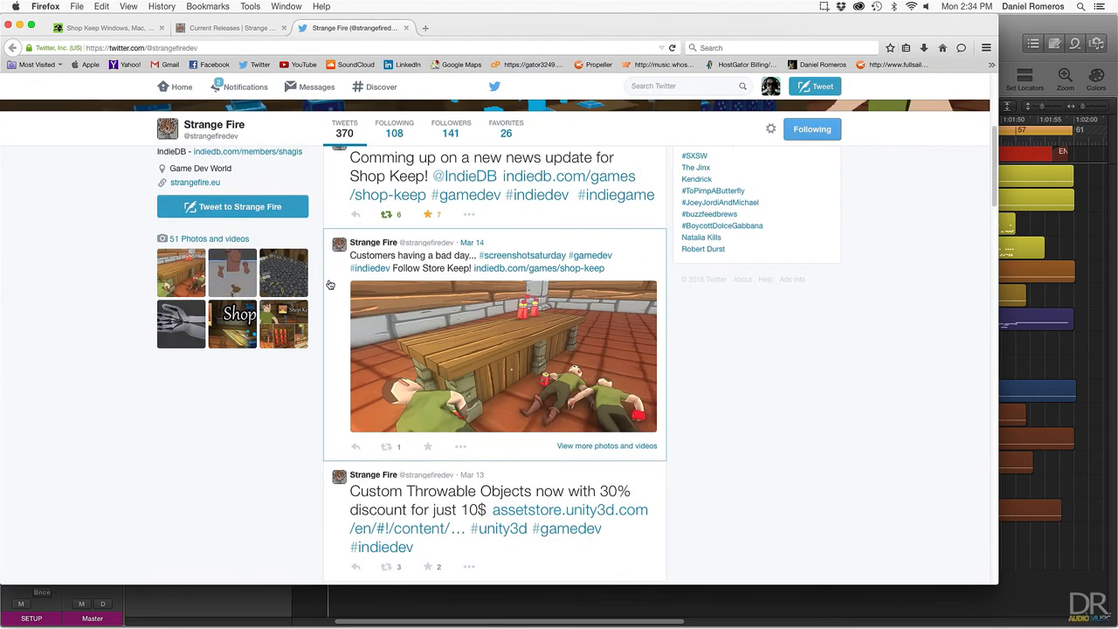